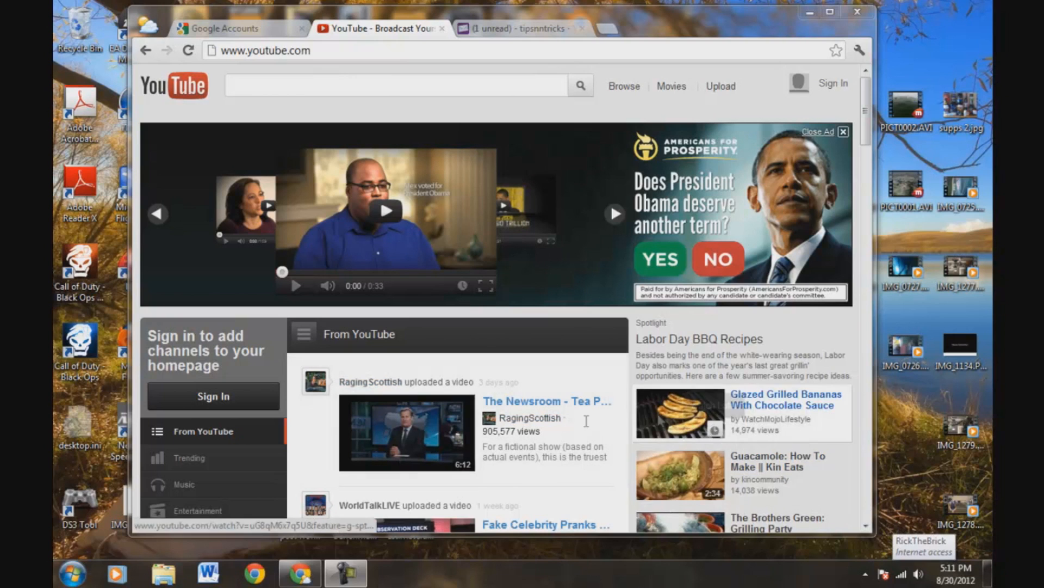
{"action": "mouse_move", "coordinate": [526, 417]}
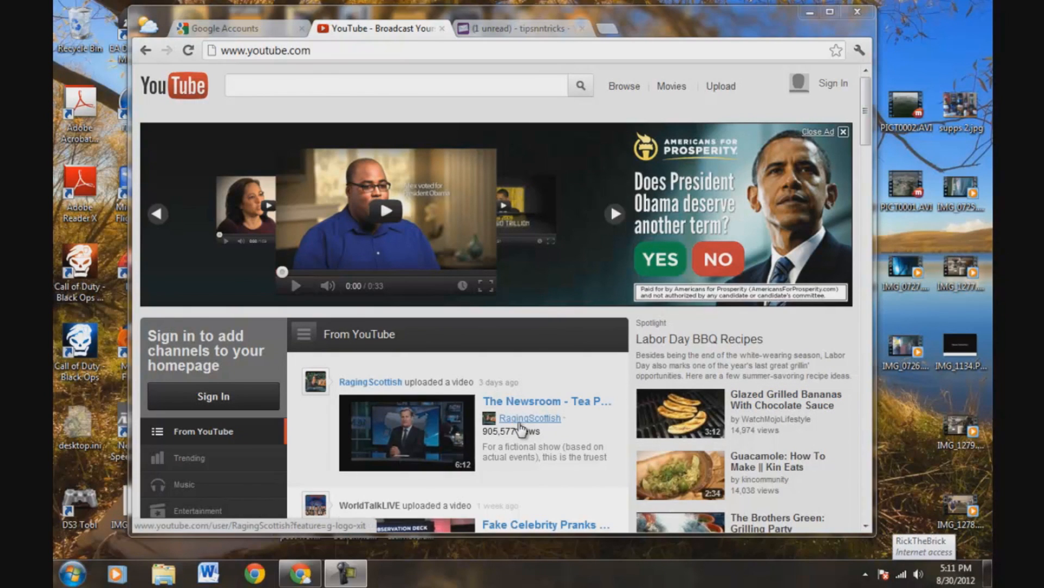
{"action": "mouse_move", "coordinate": [472, 342]}
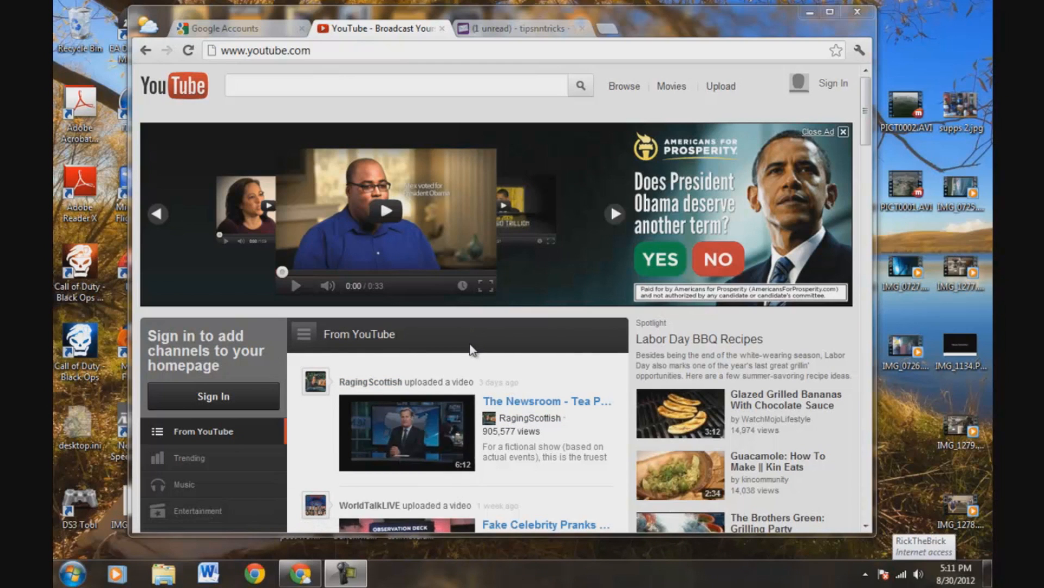
{"action": "mouse_move", "coordinate": [290, 50]}
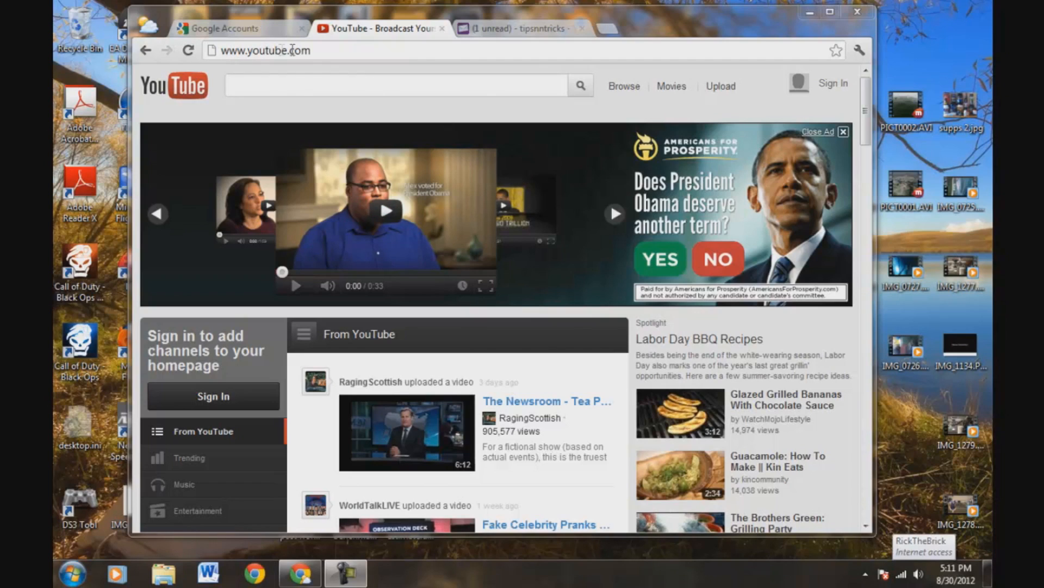
{"action": "mouse_move", "coordinate": [380, 121]}
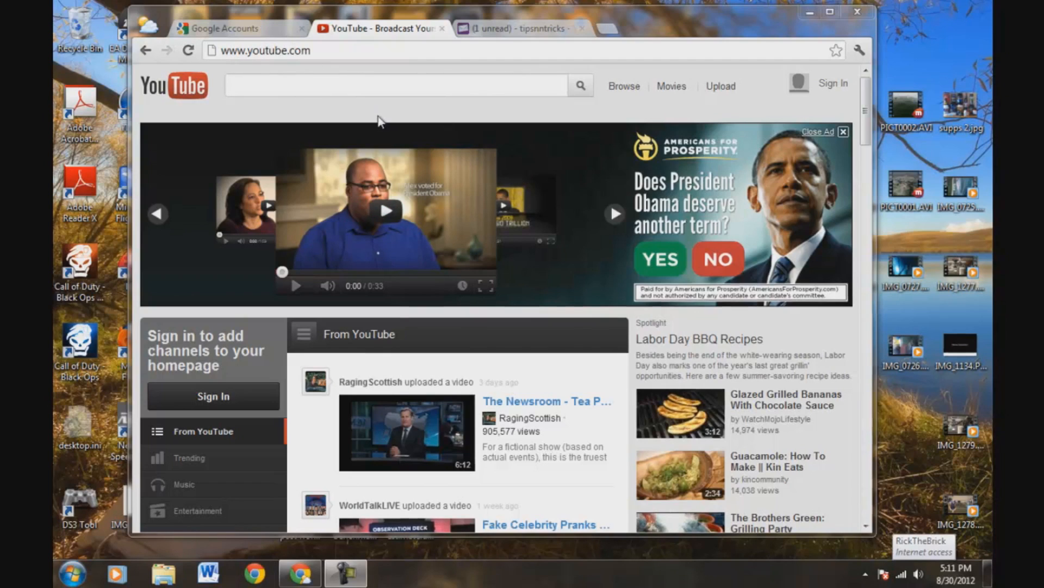
Step: Open YouTube's Google sign-in page from the homepage's top-right Sign In link
{"action": "left_click", "coordinate": [831, 82]}
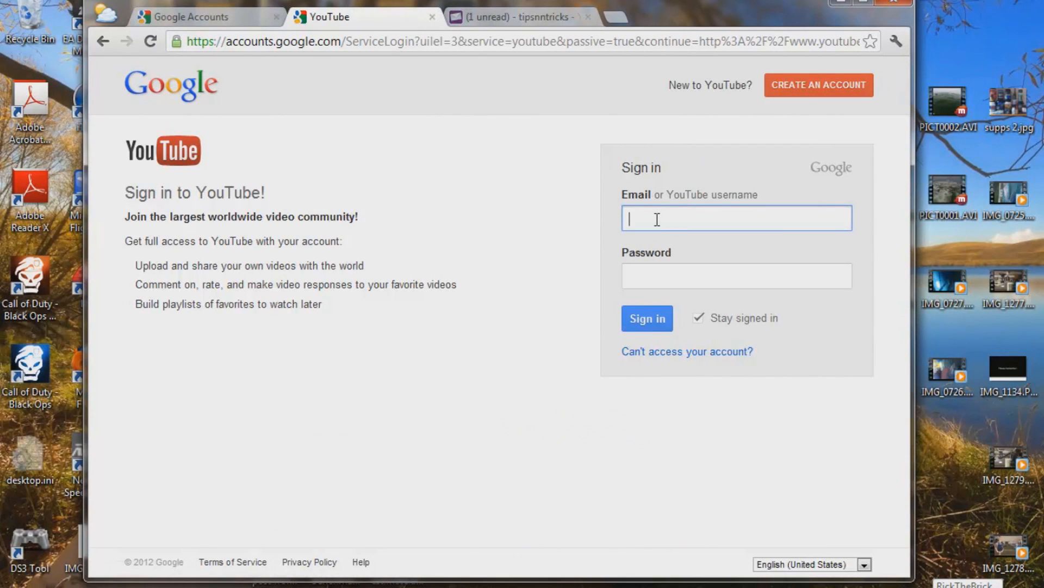
{"action": "mouse_move", "coordinate": [689, 89]}
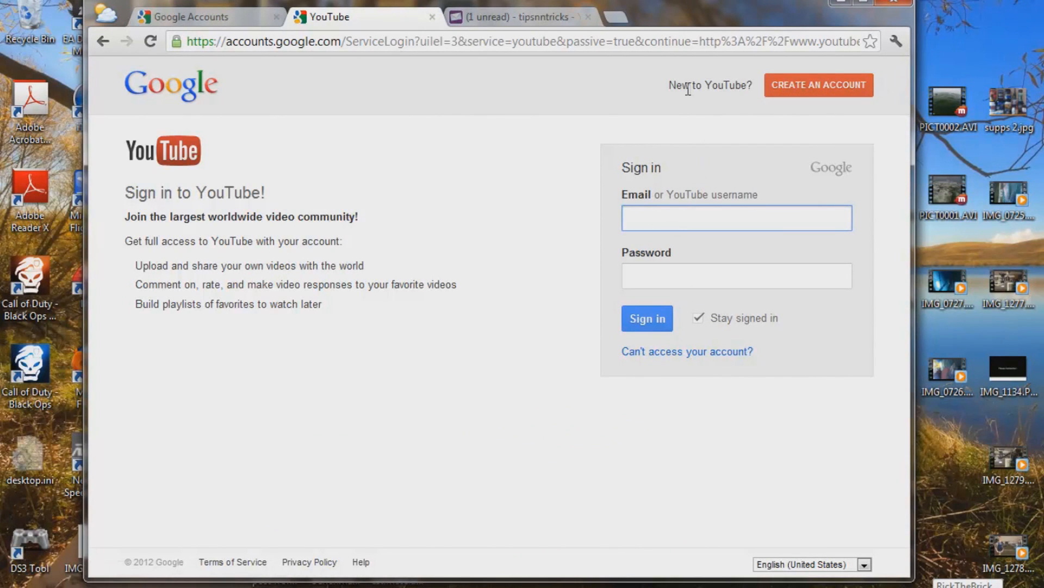
Step: Start creating a new Google account and look over the sign-up form
{"action": "left_click", "coordinate": [818, 85]}
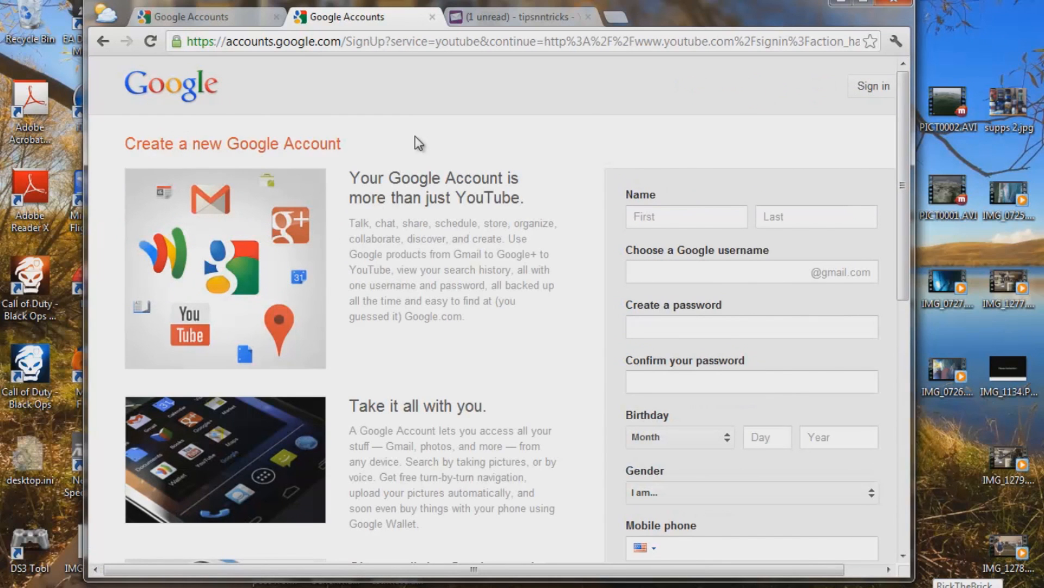
{"action": "mouse_move", "coordinate": [741, 366]}
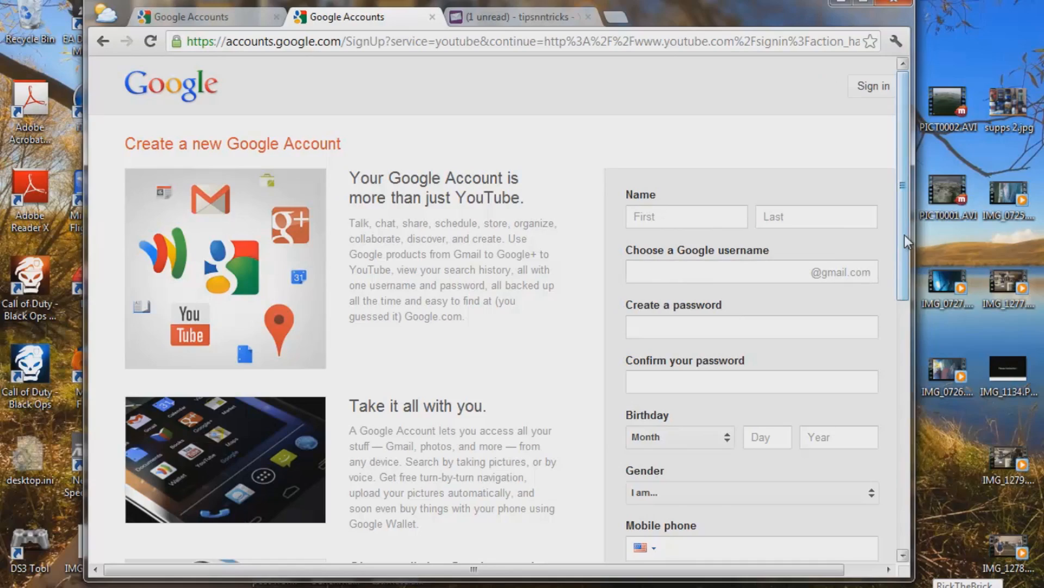
{"action": "scroll", "scroll_direction": "down", "scroll_amount": 3}
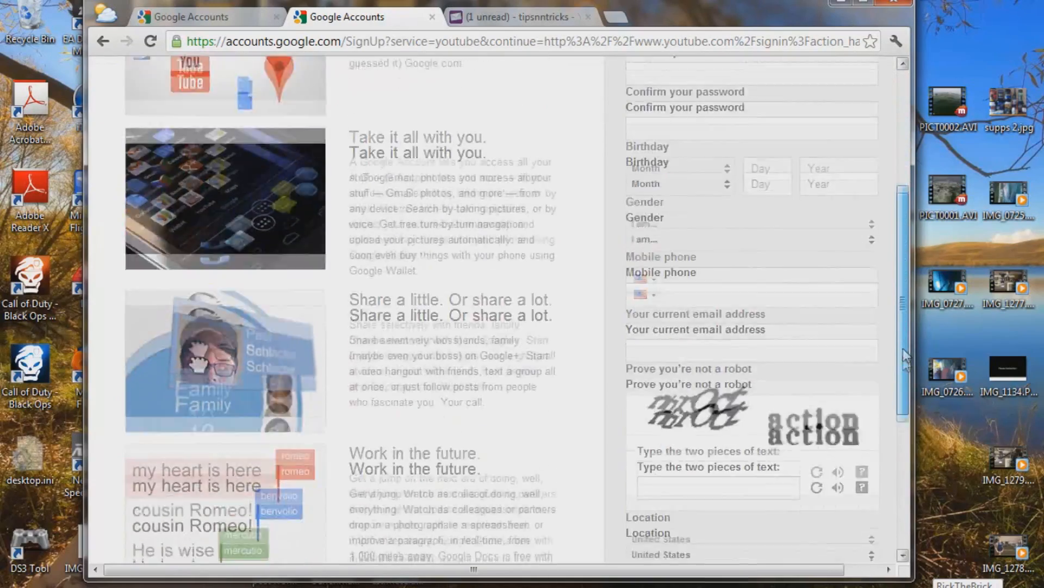
{"action": "scroll", "scroll_direction": "up", "scroll_amount": 3}
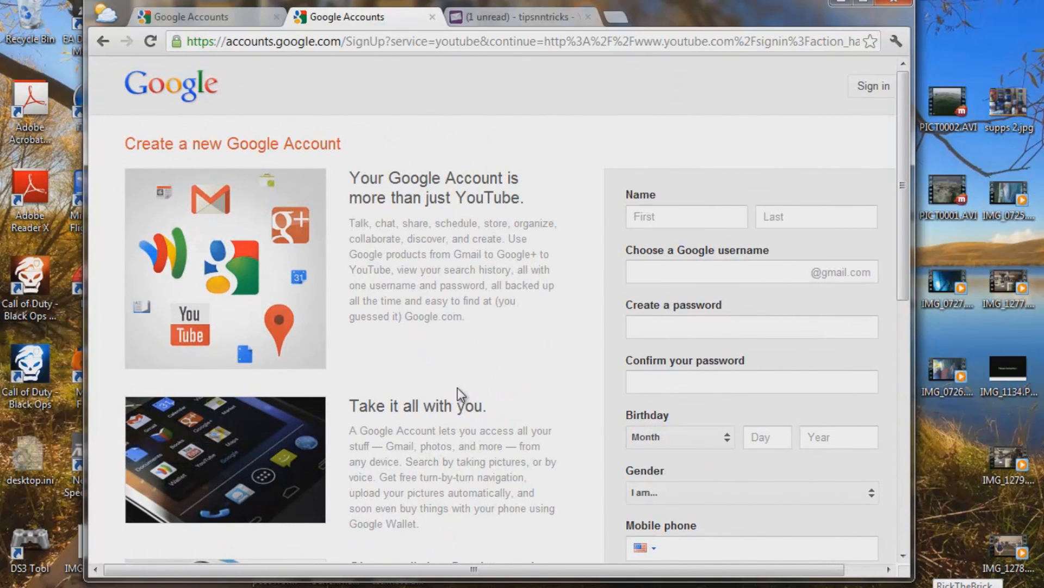
{"action": "mouse_move", "coordinate": [466, 381]}
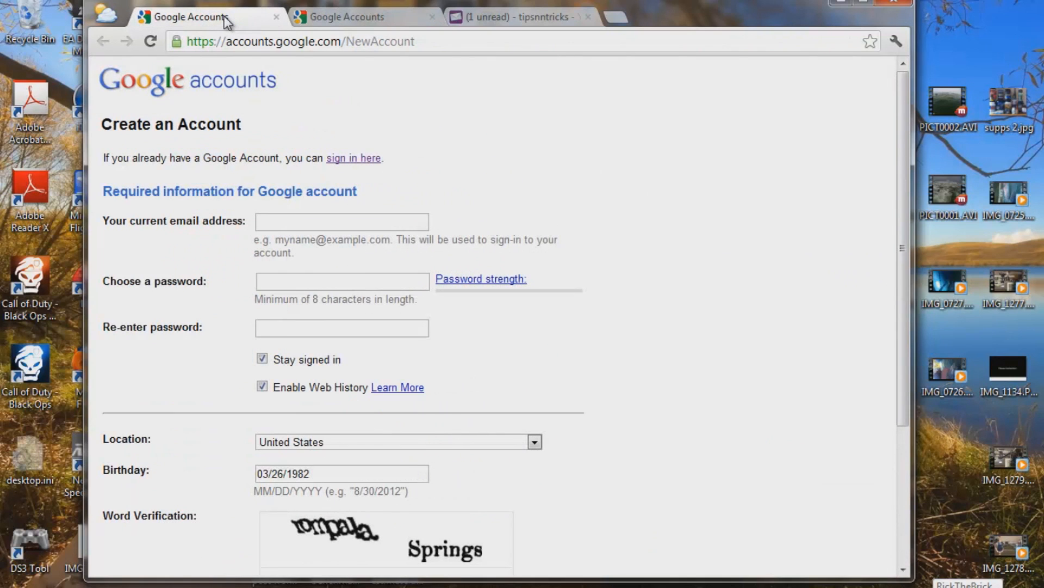
{"action": "left_click", "coordinate": [341, 281]}
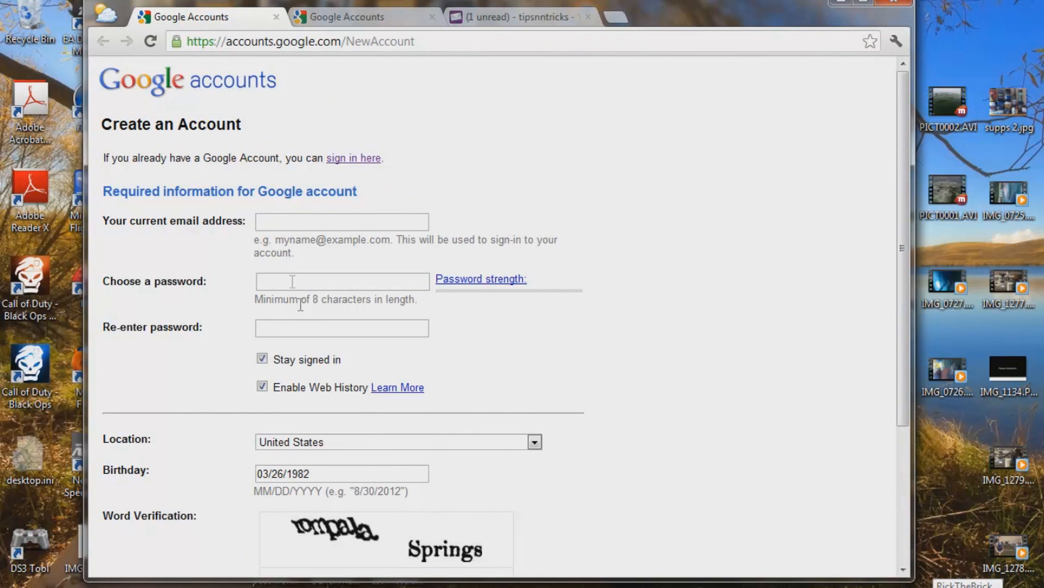
{"action": "left_click", "coordinate": [300, 41]}
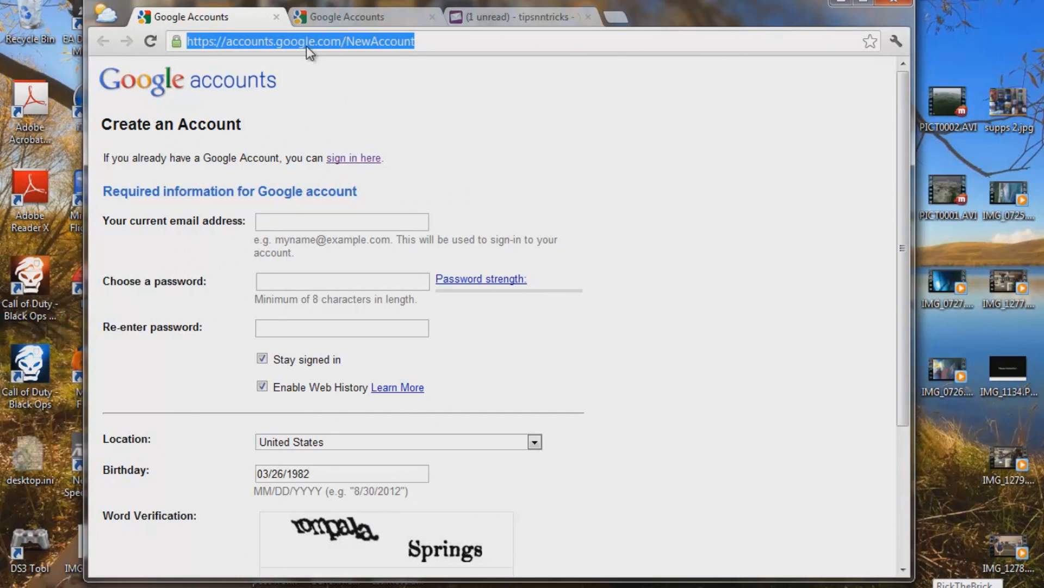
{"action": "mouse_move", "coordinate": [311, 533]}
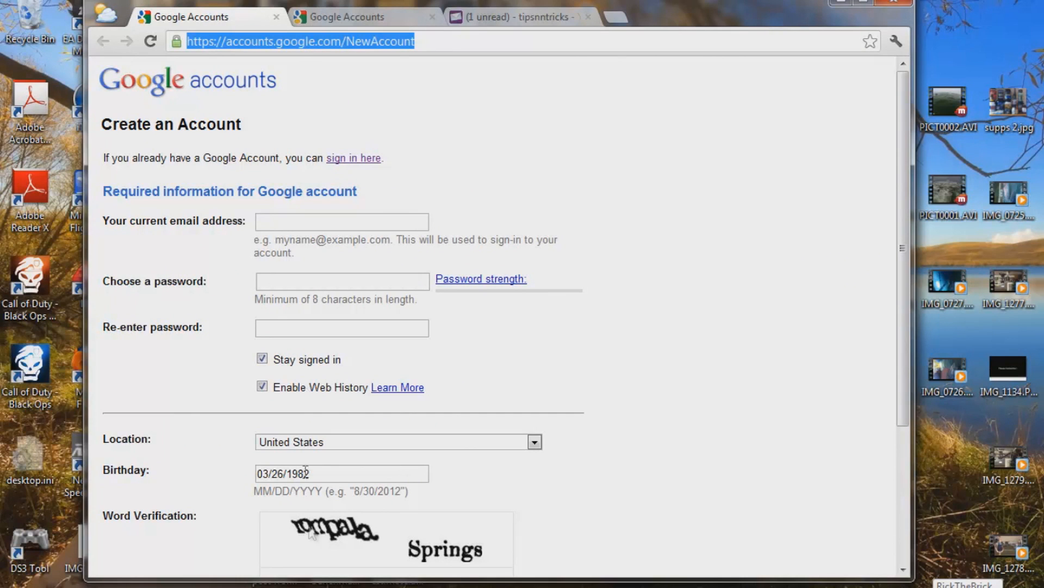
{"action": "mouse_move", "coordinate": [229, 577]}
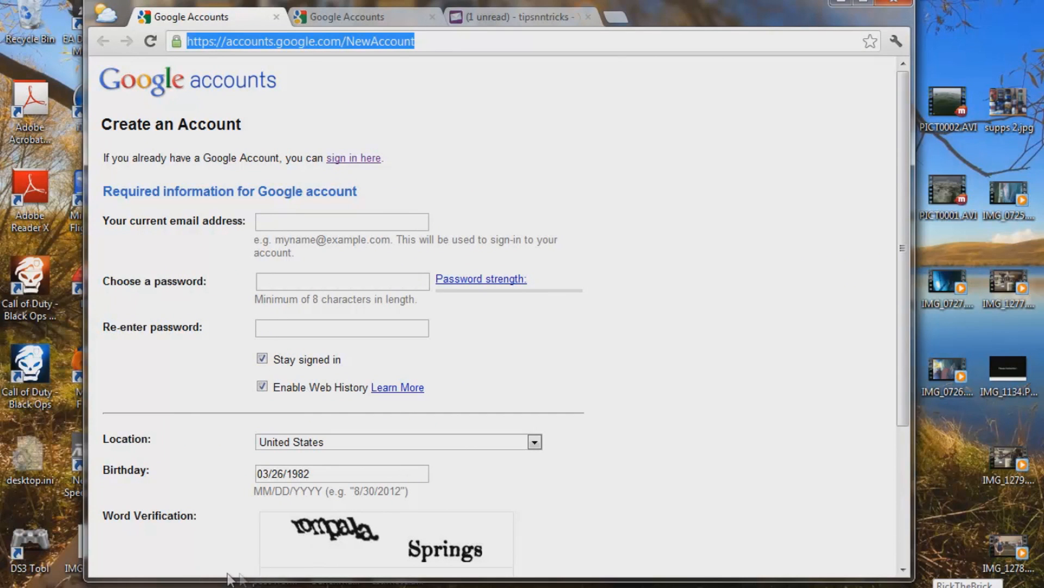
{"action": "mouse_move", "coordinate": [267, 534]}
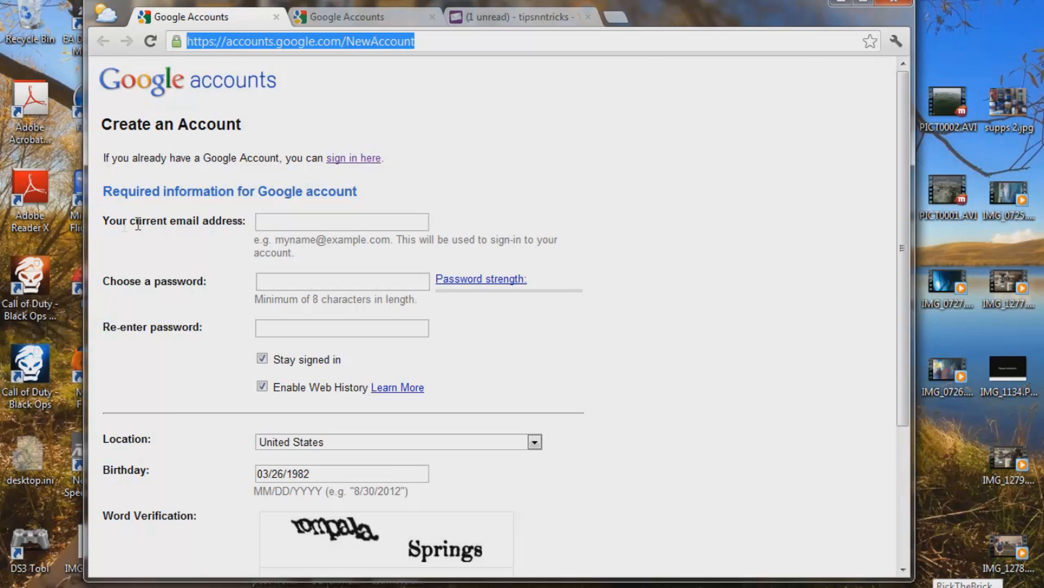
{"action": "left_click", "coordinate": [341, 222]}
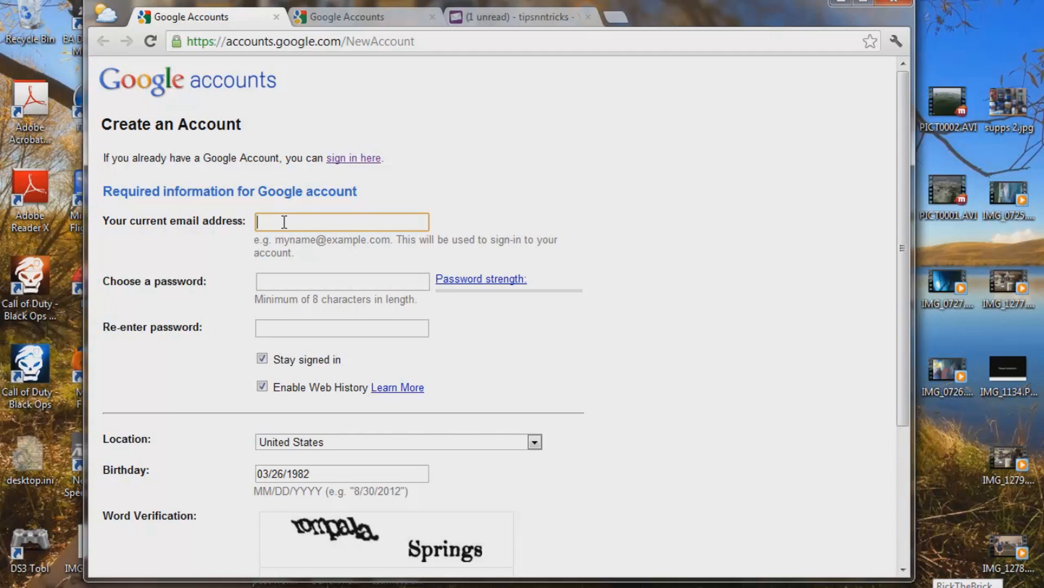
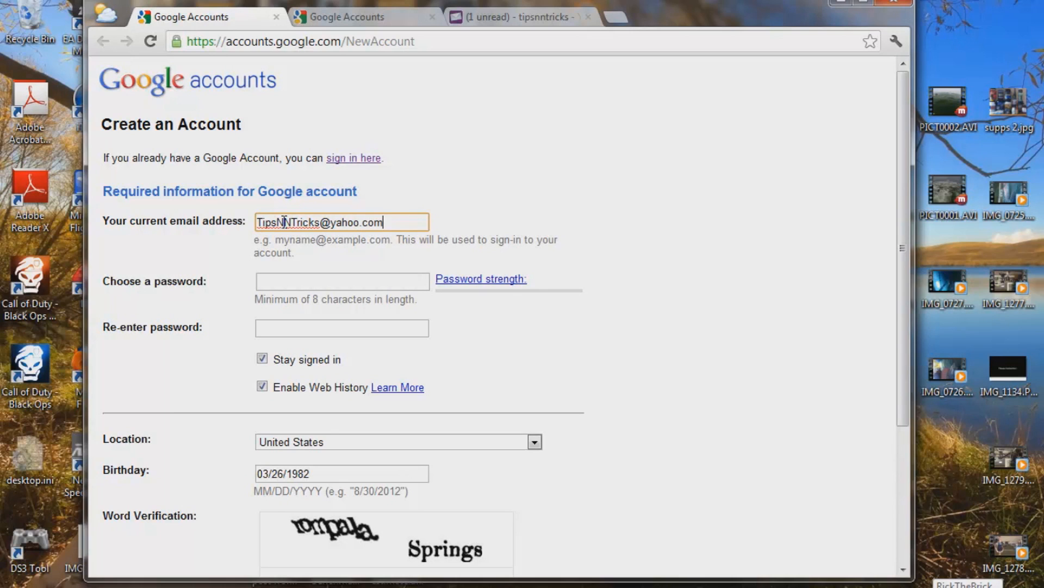
{"action": "mouse_move", "coordinate": [307, 271]}
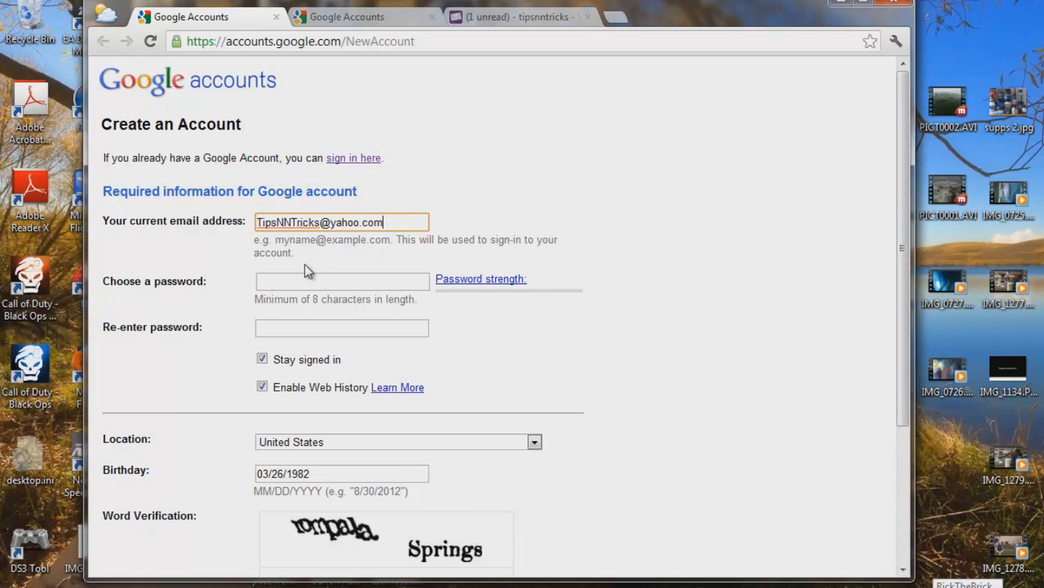
{"action": "mouse_move", "coordinate": [163, 235]}
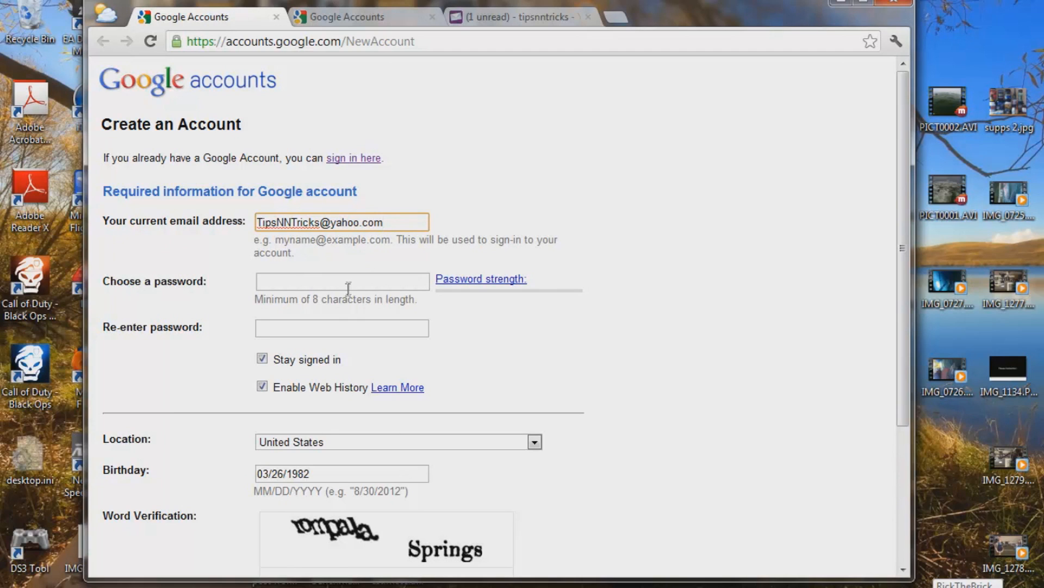
Step: Enter a strong password in both password fields
{"action": "left_click", "coordinate": [342, 280]}
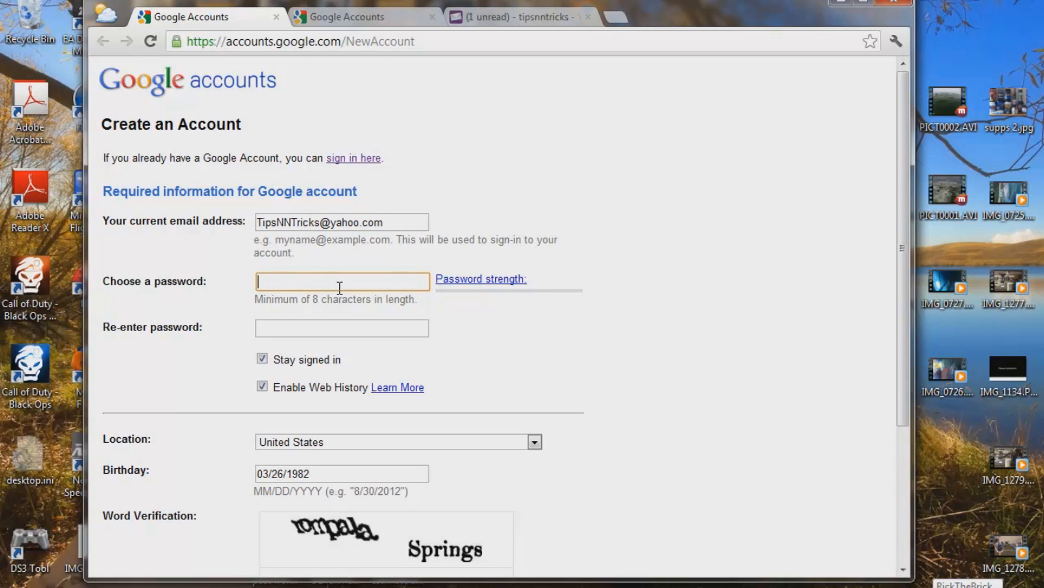
{"action": "type", "text": "•"}
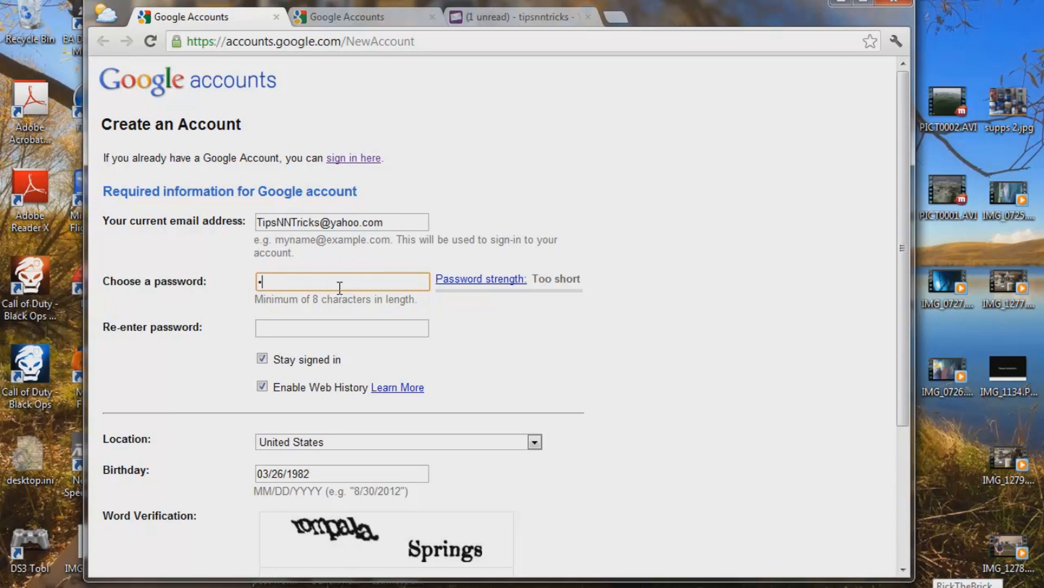
{"action": "type", "text": "password"}
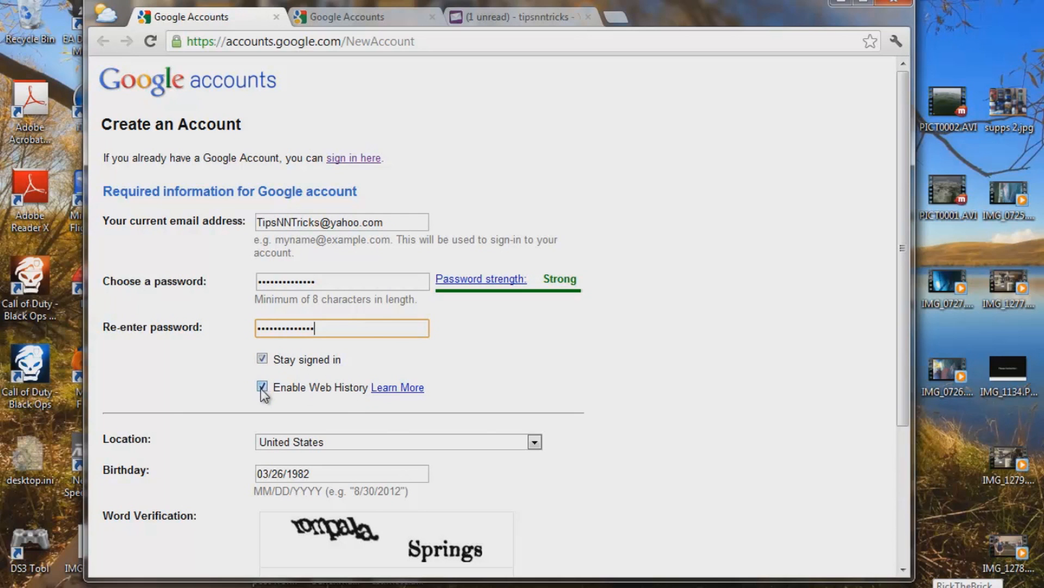
{"action": "scroll", "scroll_direction": "down", "scroll_amount": 3}
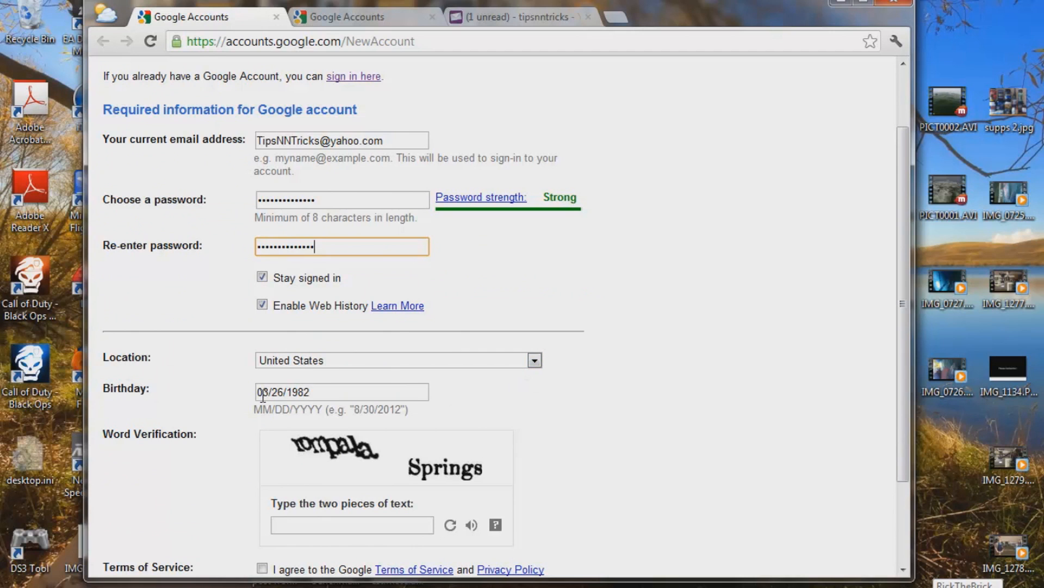
Step: Complete the verification words, accept the Terms of Service, and submit the new account
{"action": "left_click", "coordinate": [341, 391]}
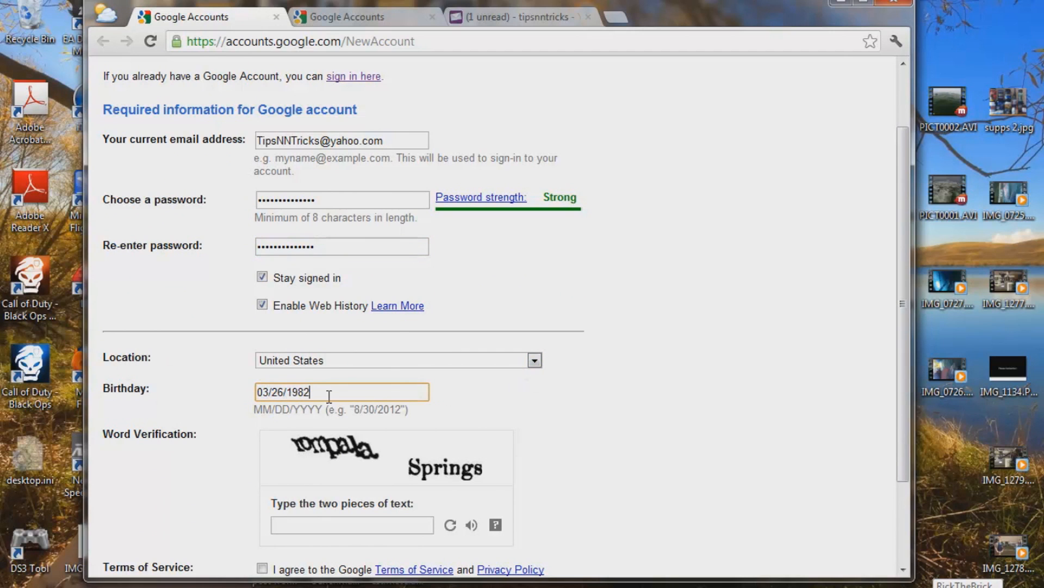
{"action": "scroll", "scroll_direction": "down", "scroll_amount": 3}
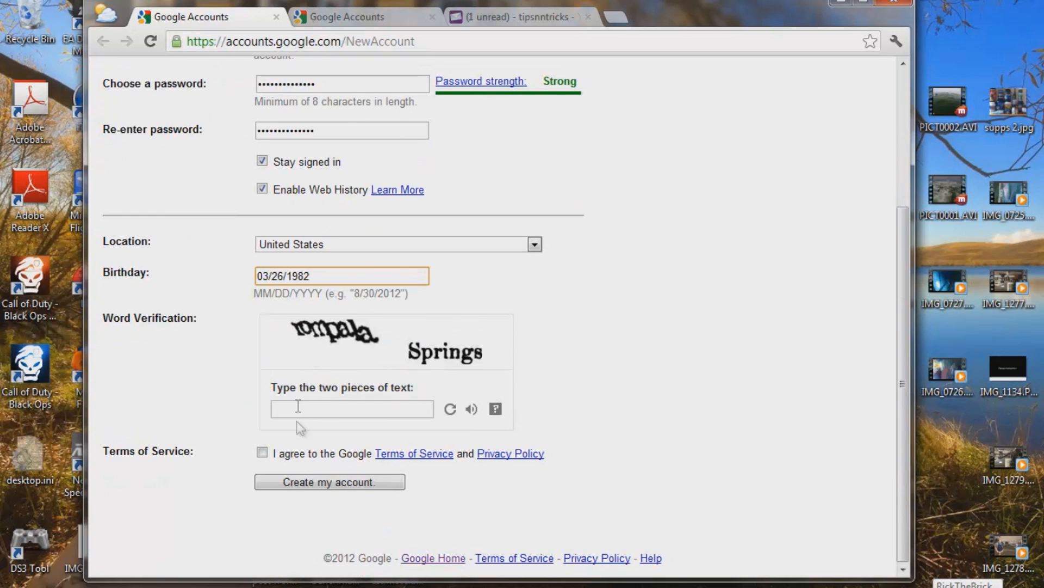
{"action": "type", "text": "rompala Spr"}
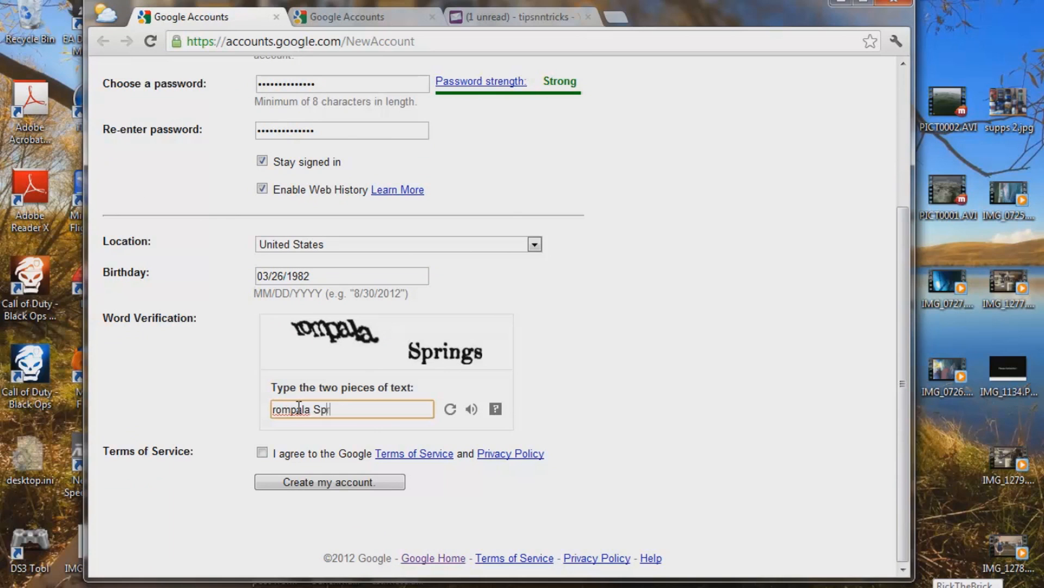
{"action": "type", "text": "ings"}
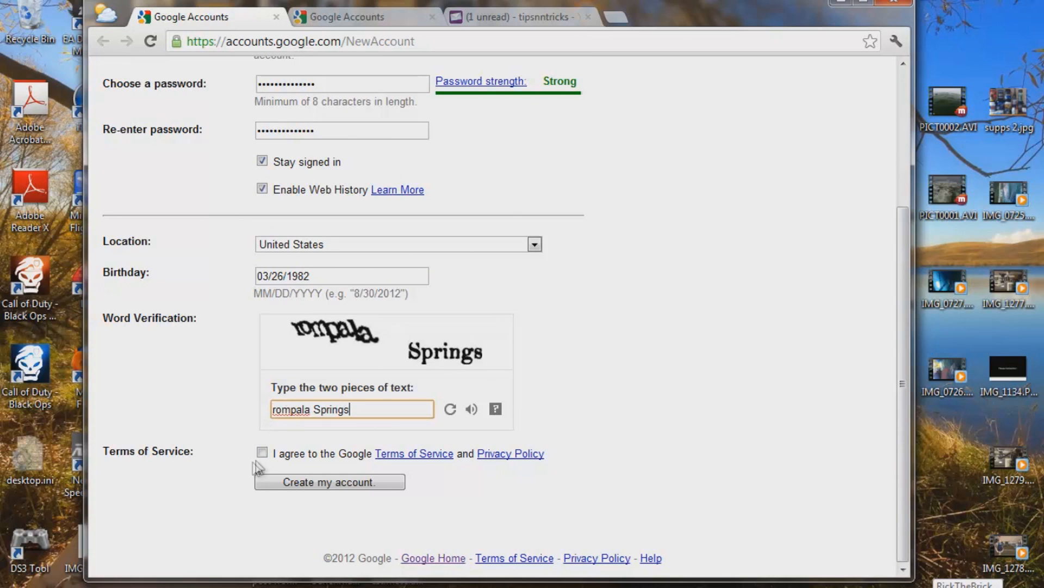
{"action": "left_click", "coordinate": [262, 453]}
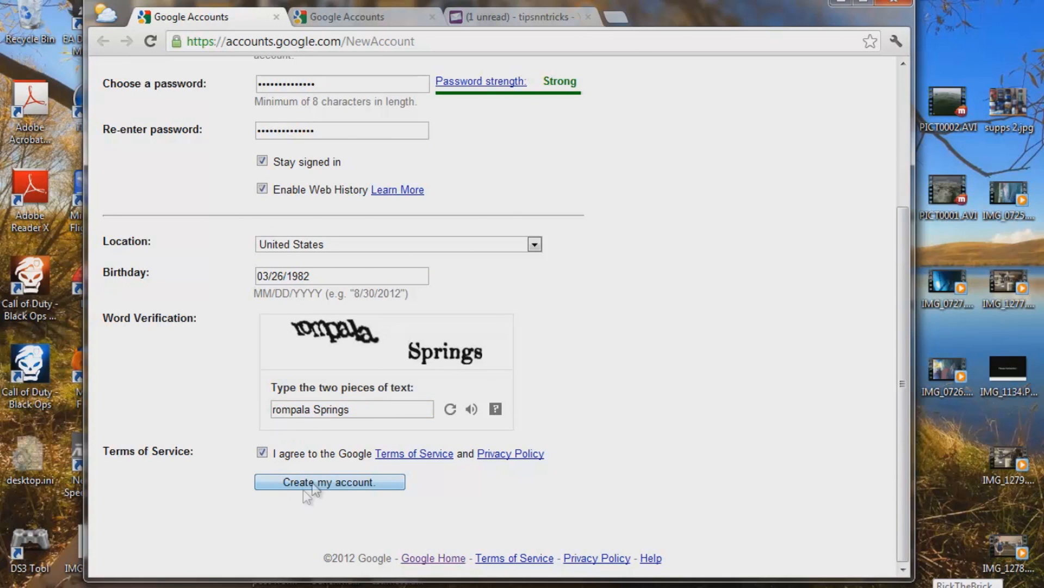
{"action": "left_click", "coordinate": [329, 482]}
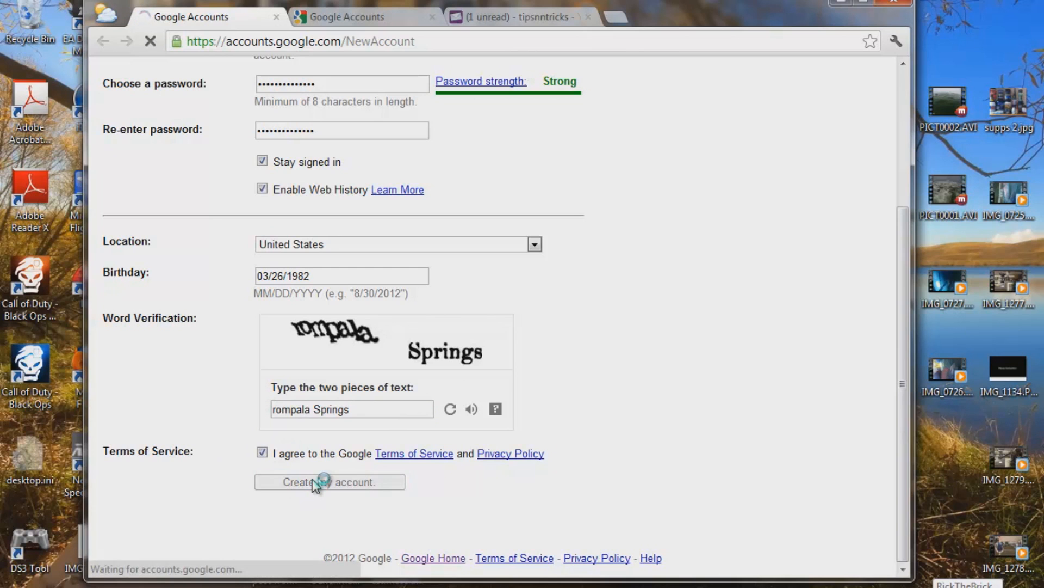
{"action": "left_click", "coordinate": [329, 481]}
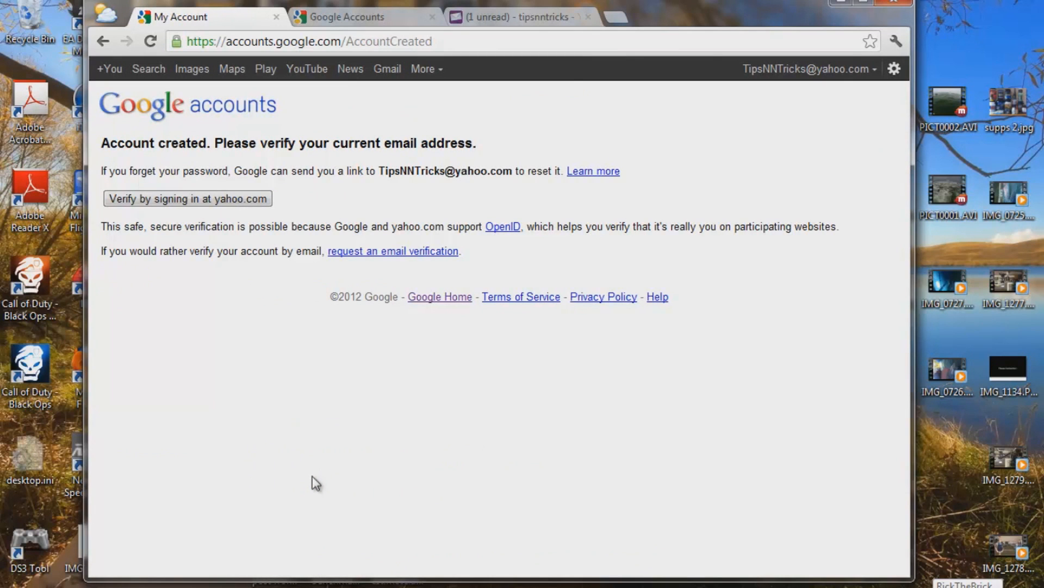
{"action": "mouse_move", "coordinate": [419, 171]}
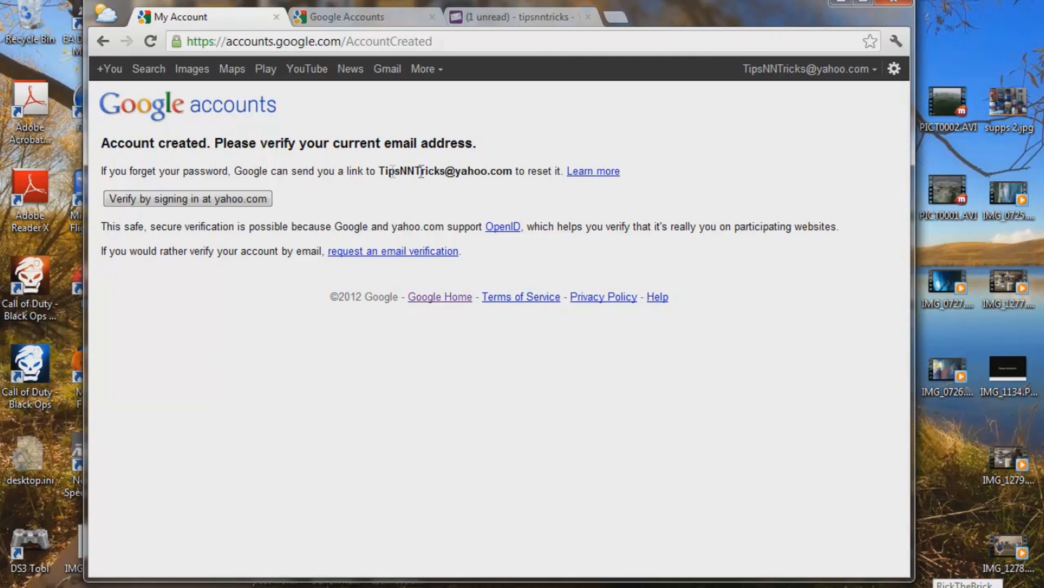
{"action": "mouse_move", "coordinate": [504, 171]}
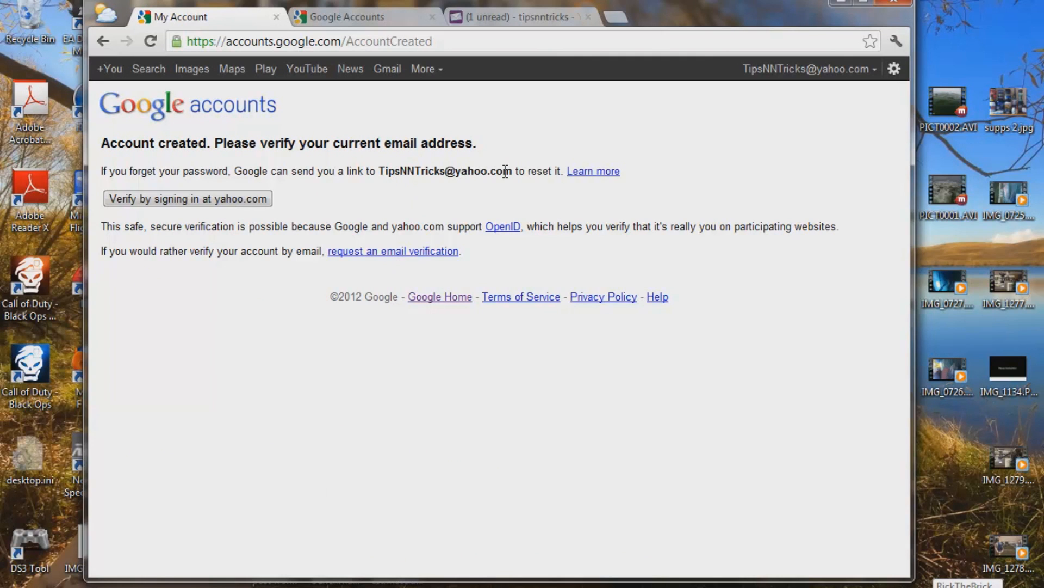
{"action": "mouse_move", "coordinate": [476, 173]}
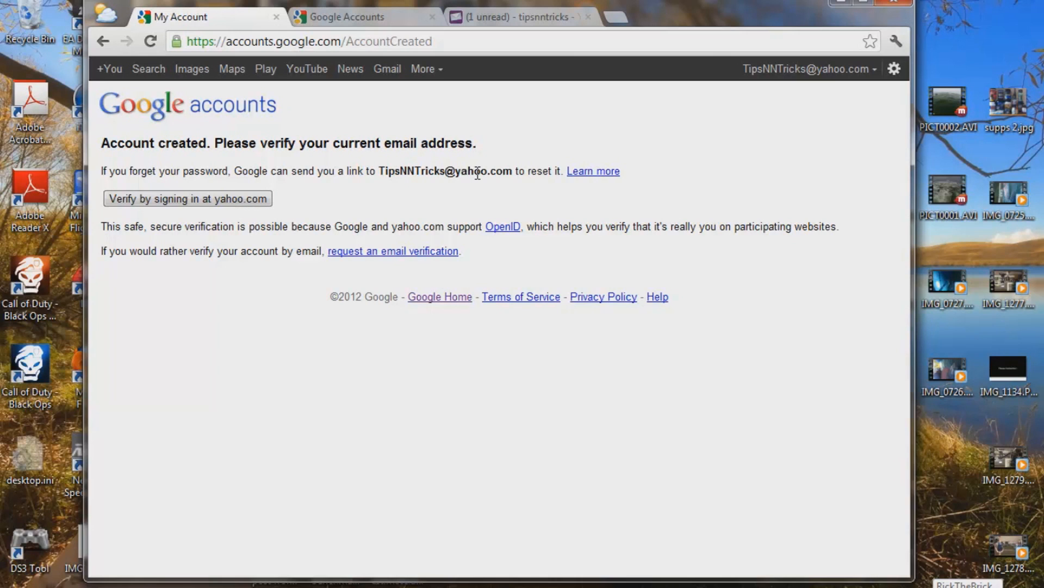
{"action": "mouse_move", "coordinate": [128, 170]}
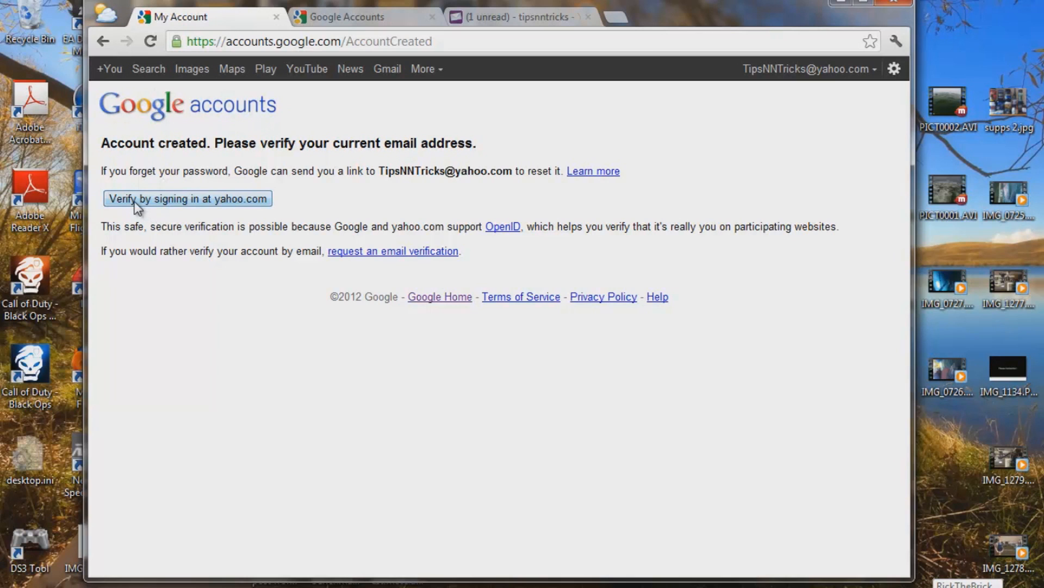
{"action": "mouse_move", "coordinate": [221, 201]}
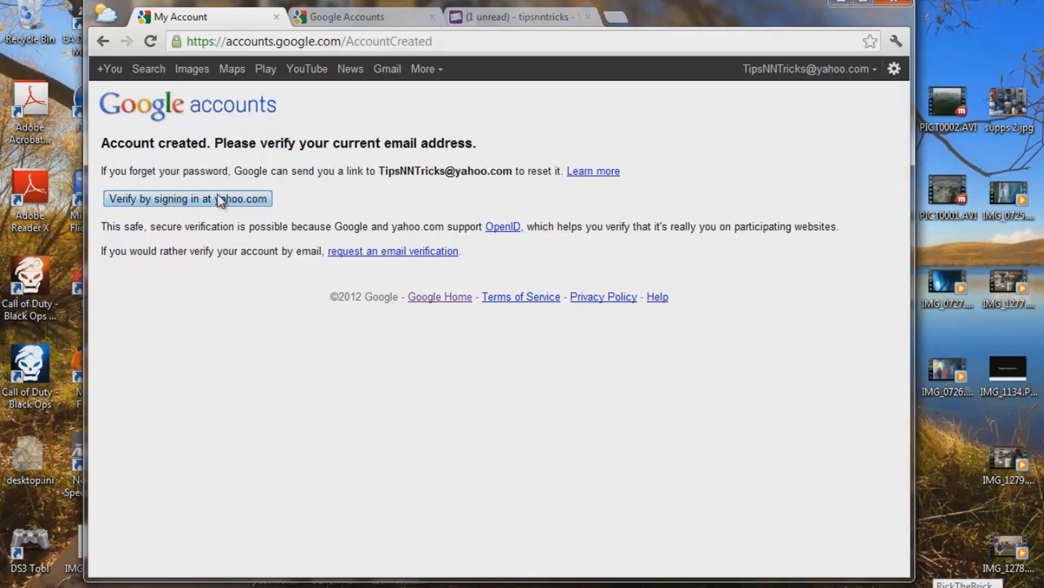
Step: Choose to verify the email by signing in at yahoo.com
{"action": "left_click", "coordinate": [187, 199]}
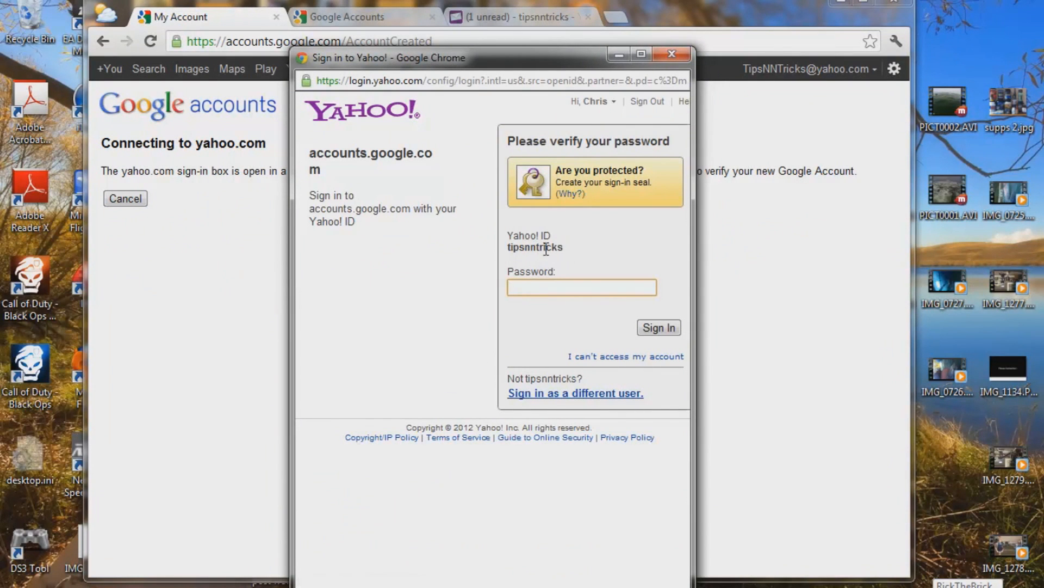
{"action": "mouse_move", "coordinate": [385, 297]}
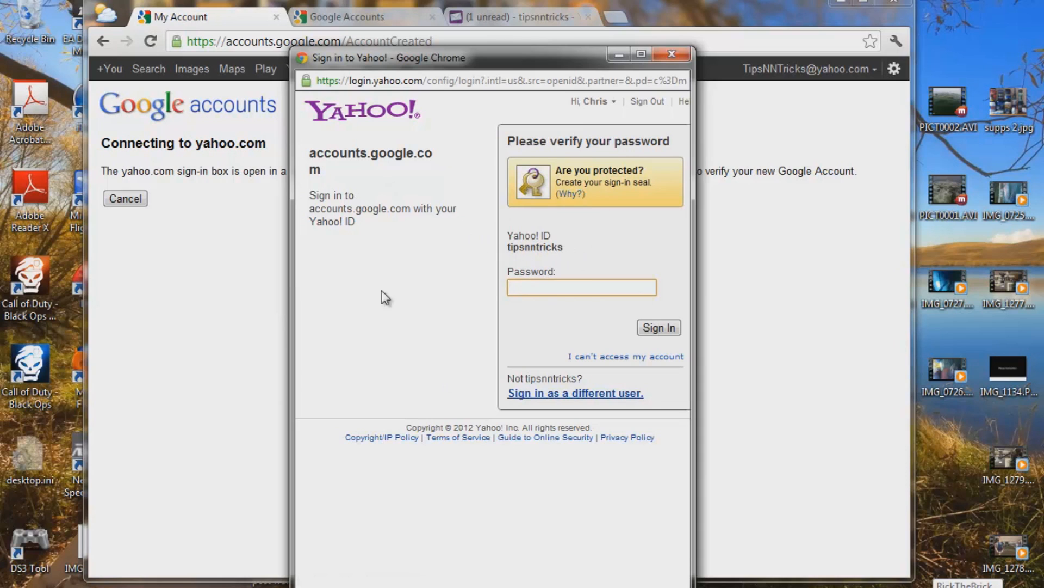
{"action": "mouse_move", "coordinate": [527, 333]}
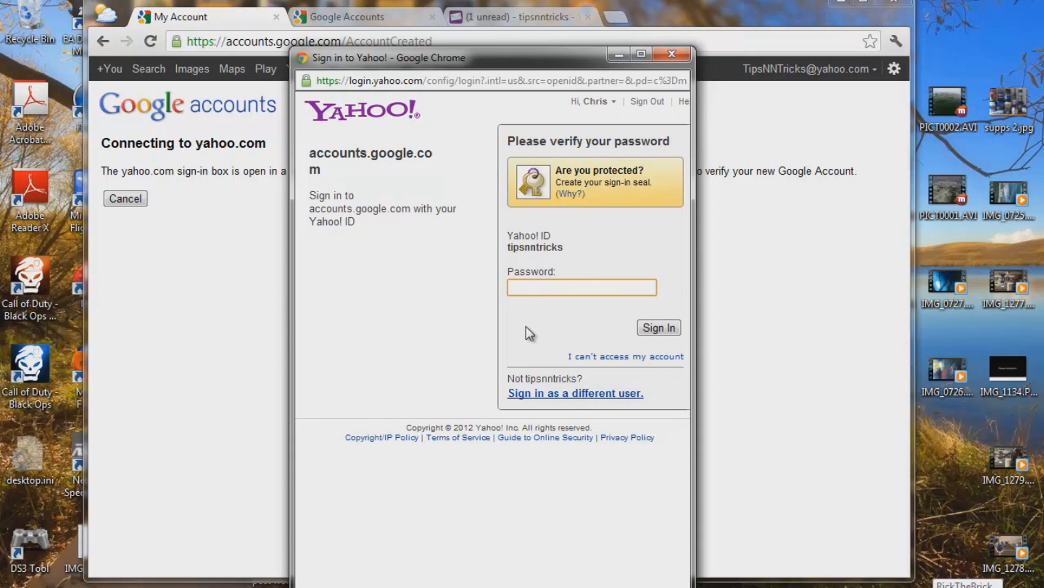
{"action": "mouse_move", "coordinate": [529, 326]}
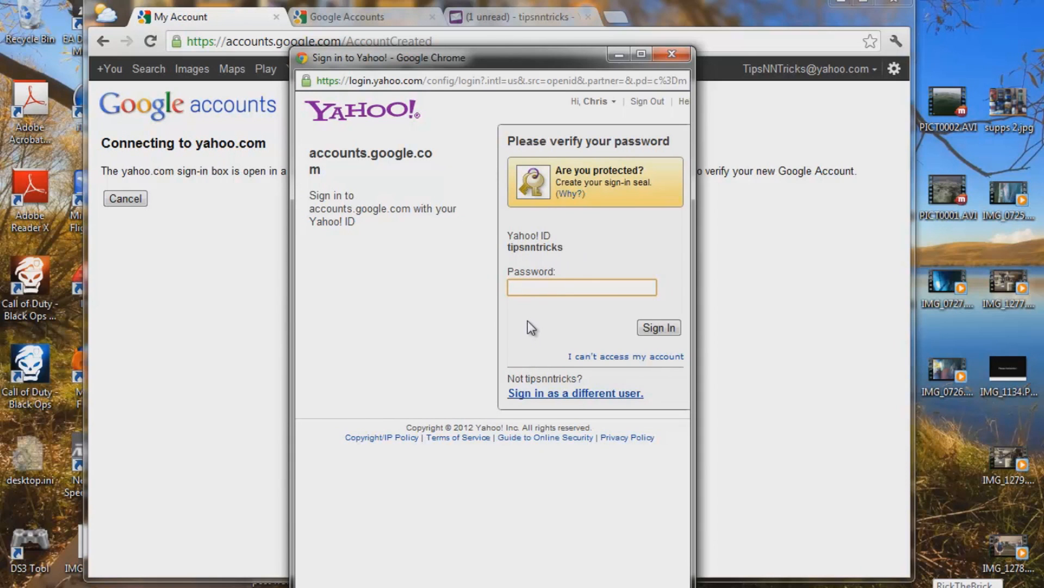
Step: Sign in to Yahoo with the password and agree to share info with Google
{"action": "left_click", "coordinate": [581, 287]}
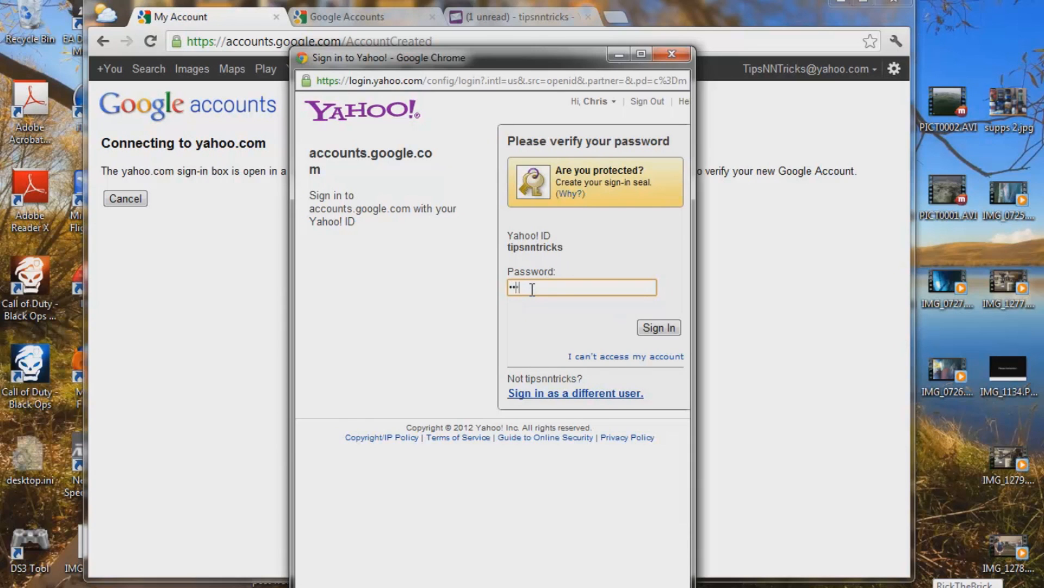
{"action": "type", "text": "password"}
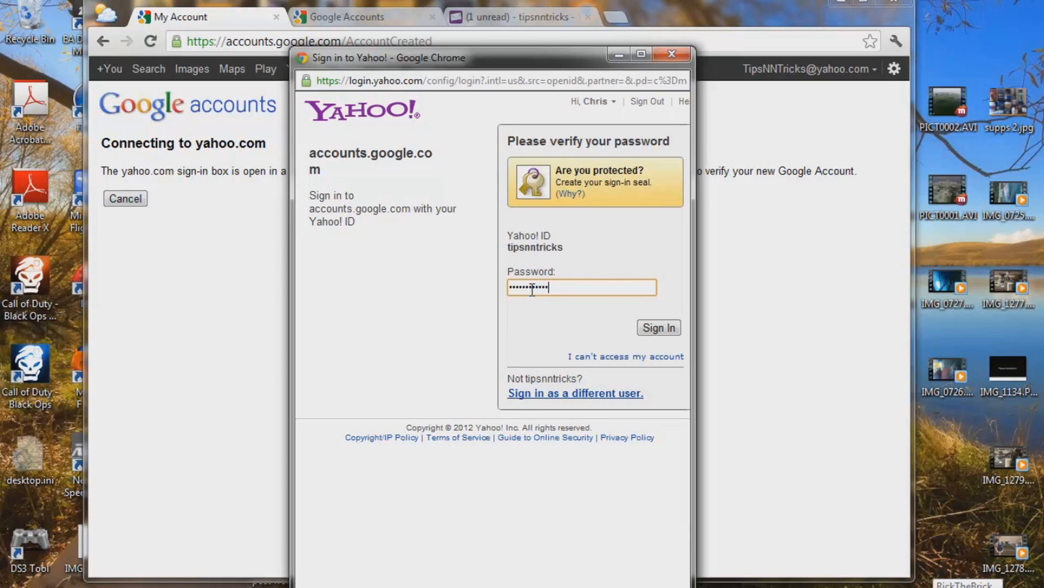
{"action": "left_click", "coordinate": [657, 327]}
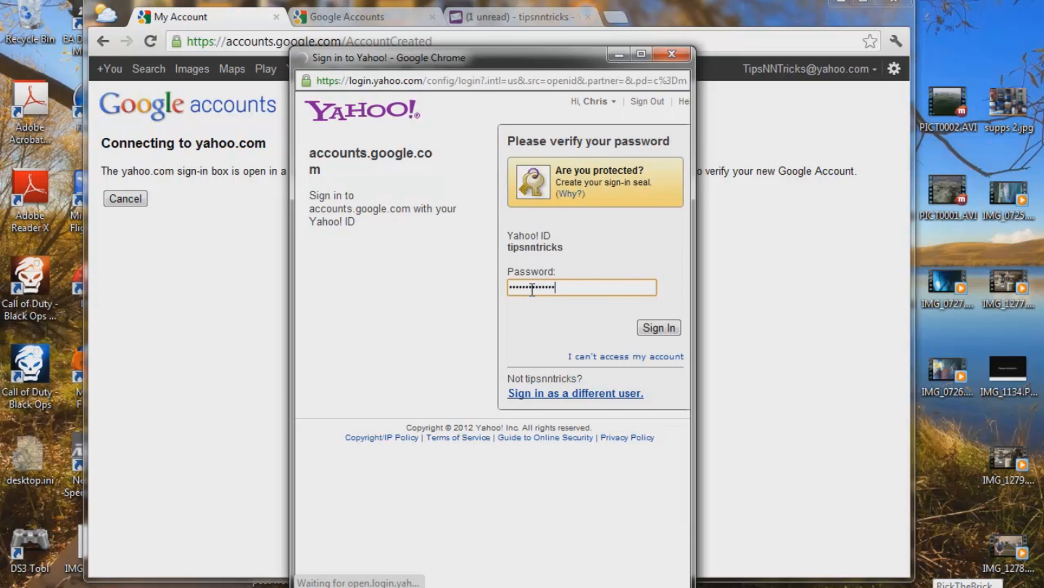
{"action": "left_click", "coordinate": [658, 327]}
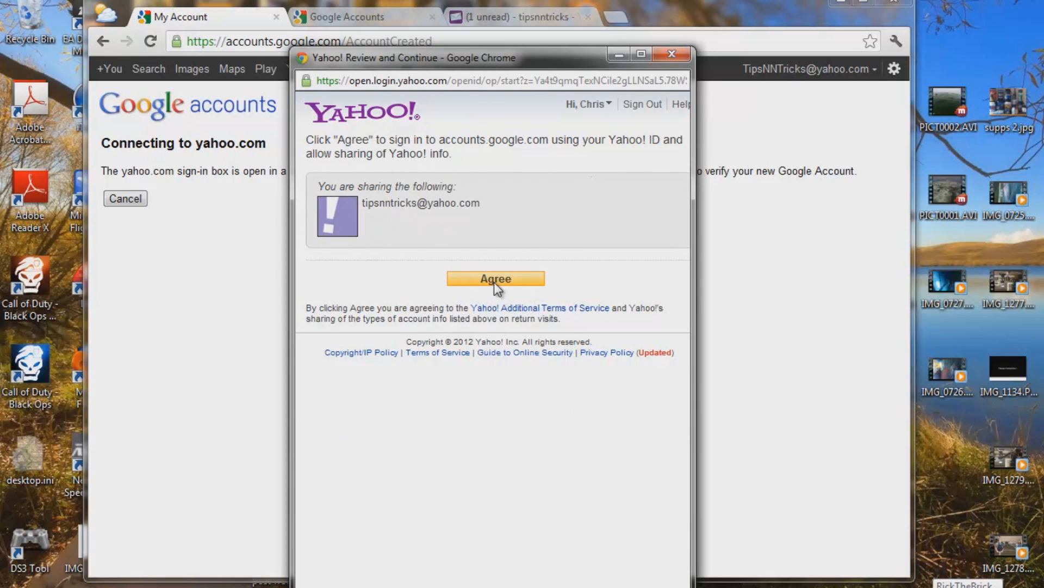
{"action": "left_click", "coordinate": [495, 278]}
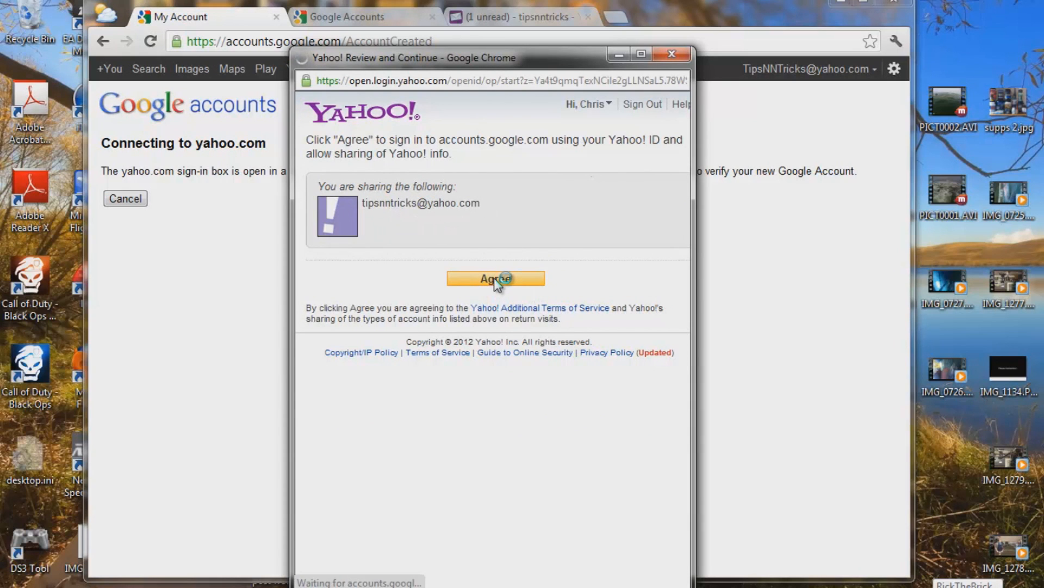
{"action": "left_click", "coordinate": [495, 278]}
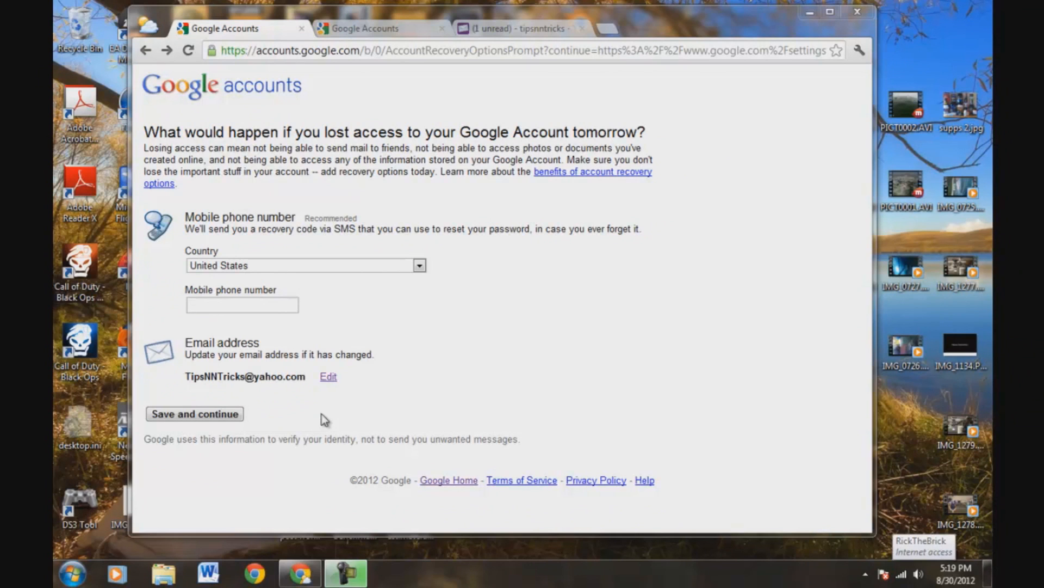
{"action": "mouse_move", "coordinate": [359, 127]}
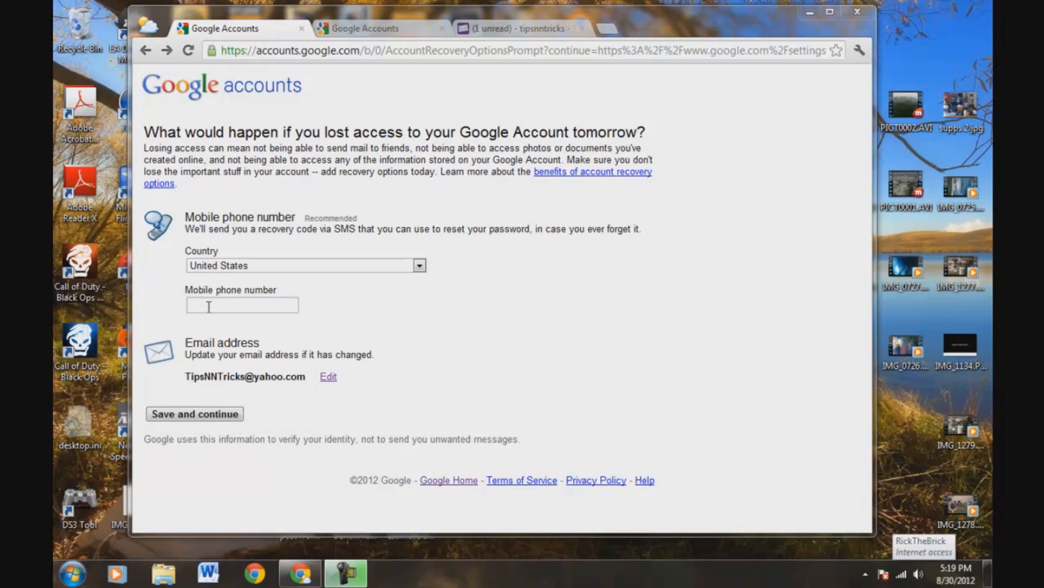
{"action": "mouse_move", "coordinate": [484, 319]}
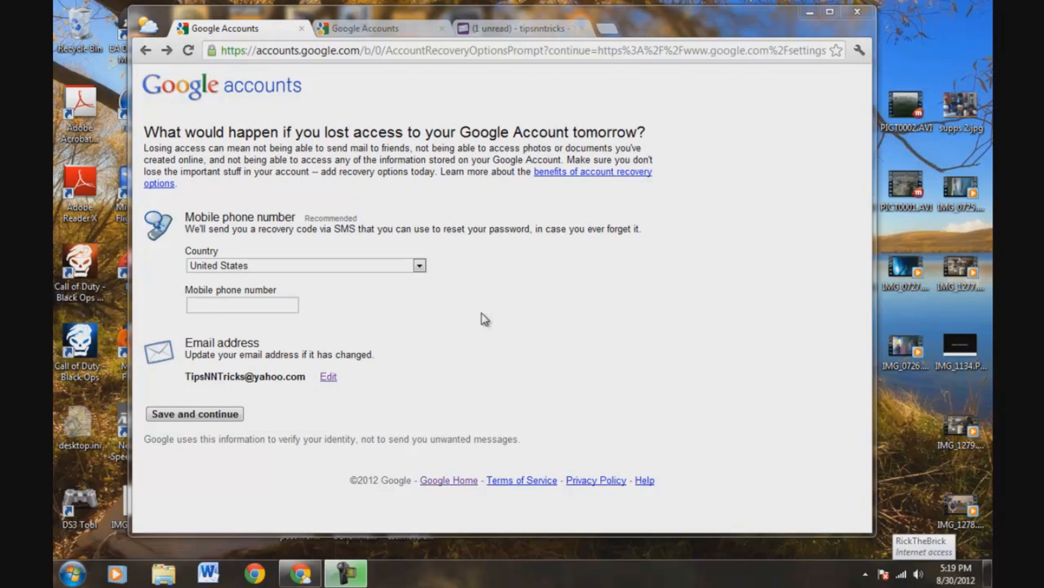
{"action": "mouse_move", "coordinate": [418, 376]}
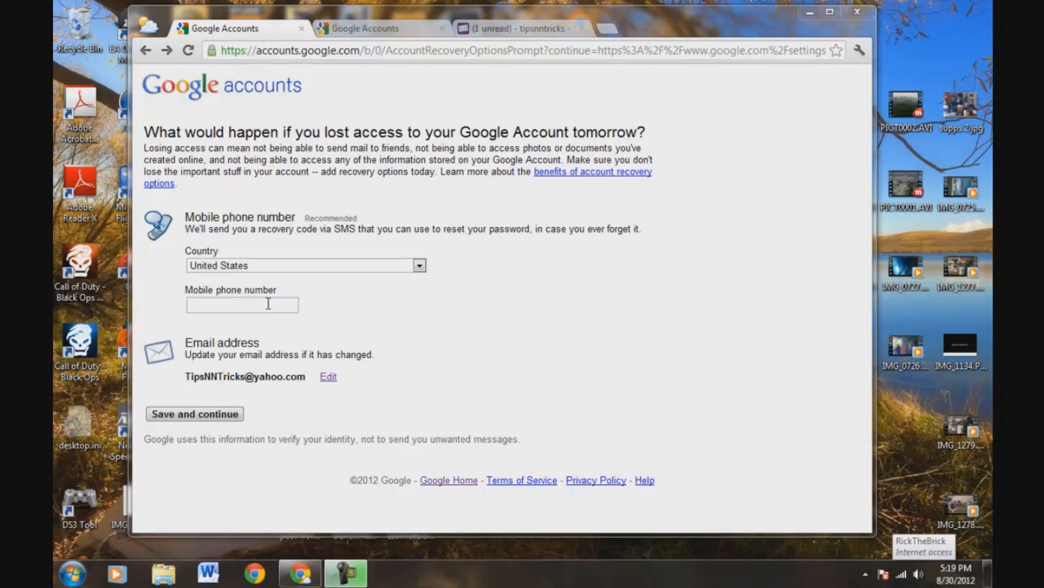
{"action": "mouse_move", "coordinate": [221, 378]}
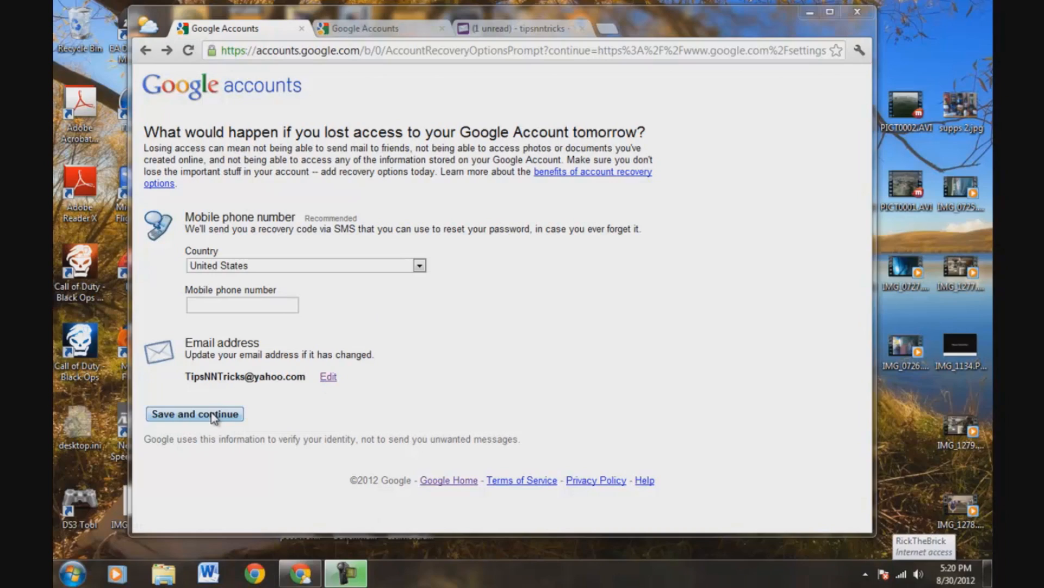
Step: Save the recovery options with the mobile number left blank
{"action": "left_click", "coordinate": [194, 413]}
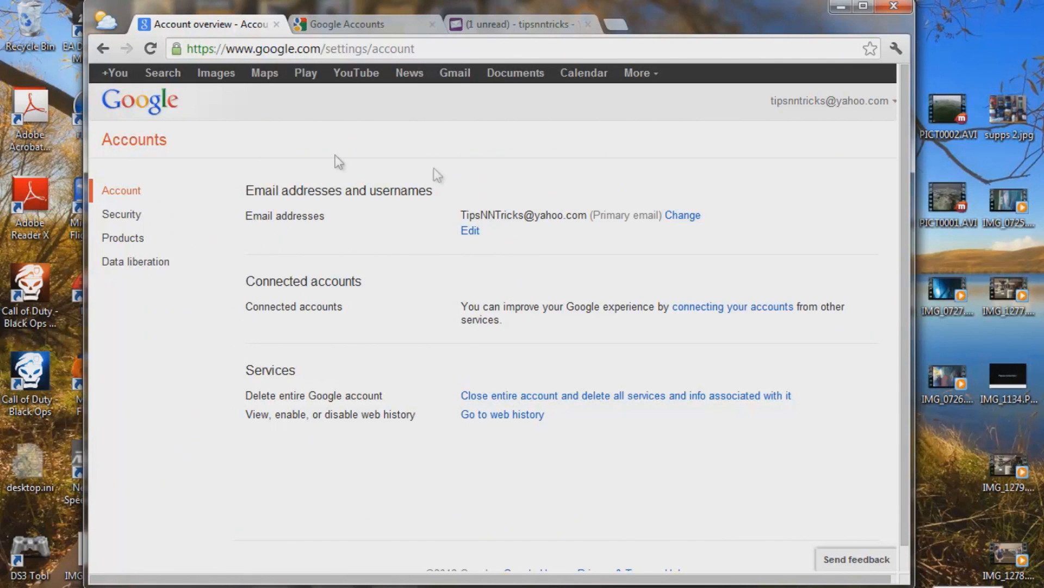
{"action": "mouse_move", "coordinate": [437, 232]}
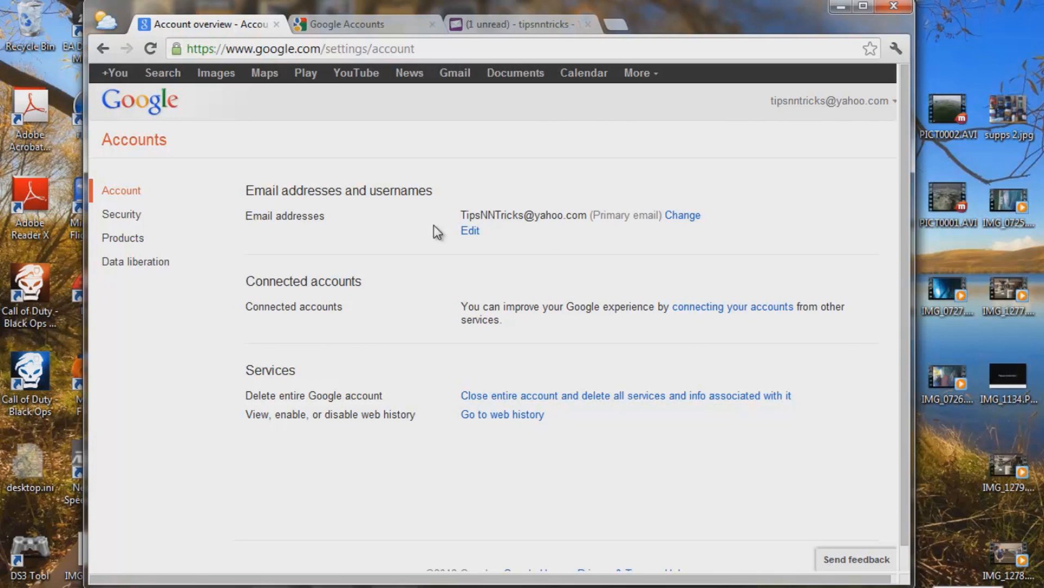
{"action": "mouse_move", "coordinate": [524, 24]}
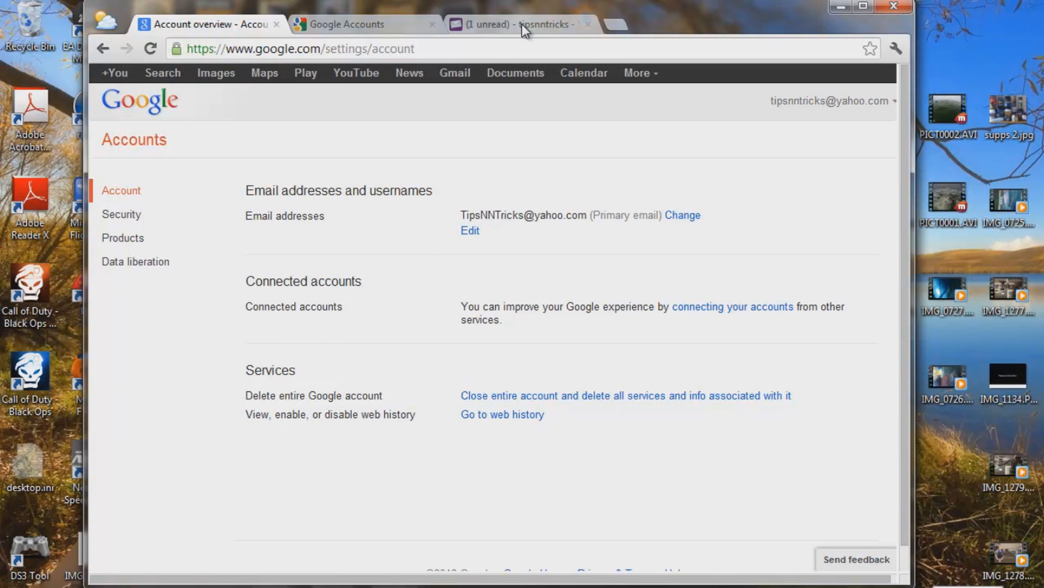
{"action": "mouse_move", "coordinate": [508, 213]}
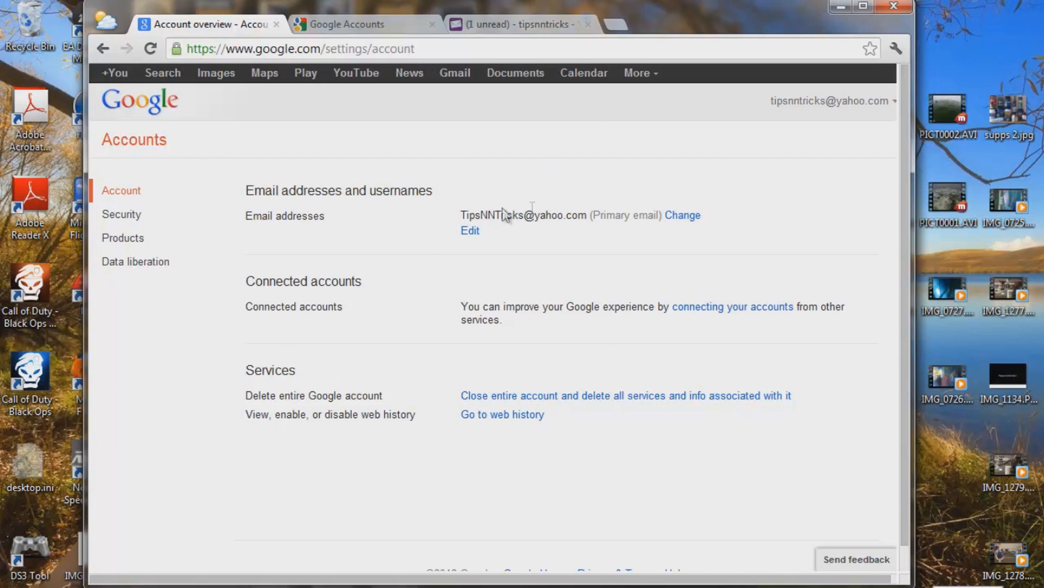
{"action": "mouse_move", "coordinate": [670, 220]}
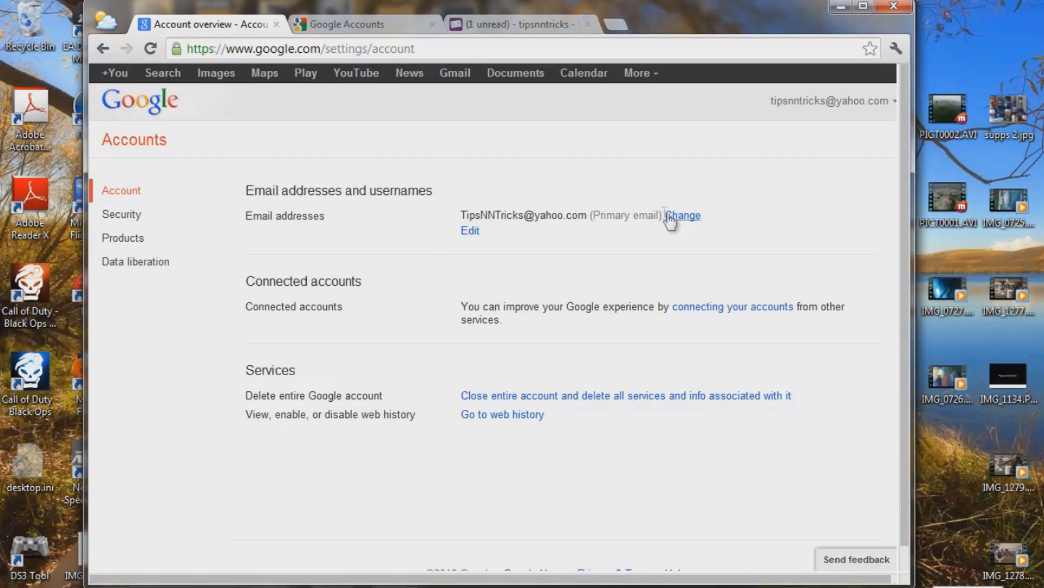
{"action": "mouse_move", "coordinate": [638, 216]}
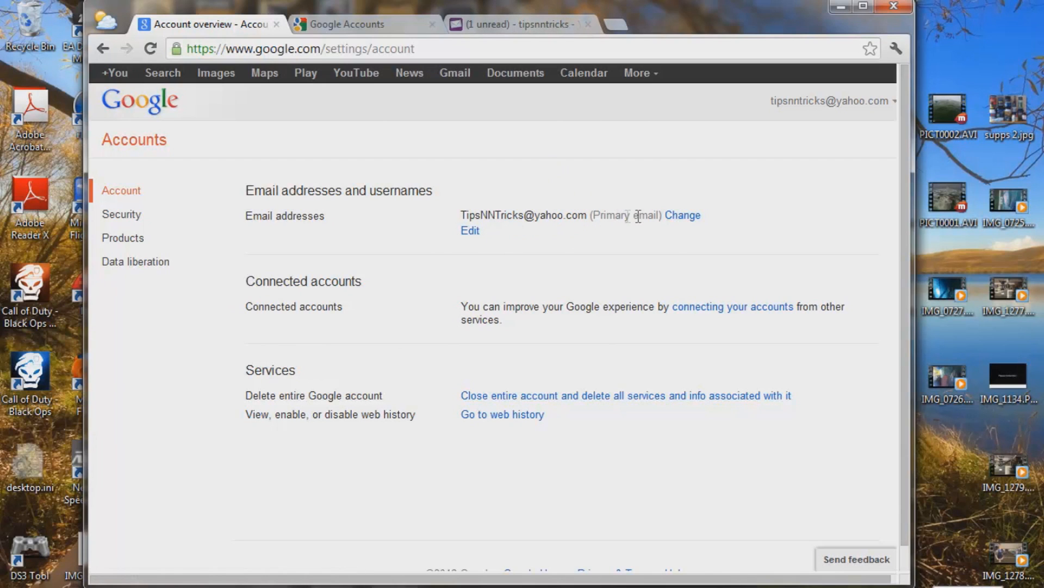
{"action": "mouse_move", "coordinate": [683, 216]}
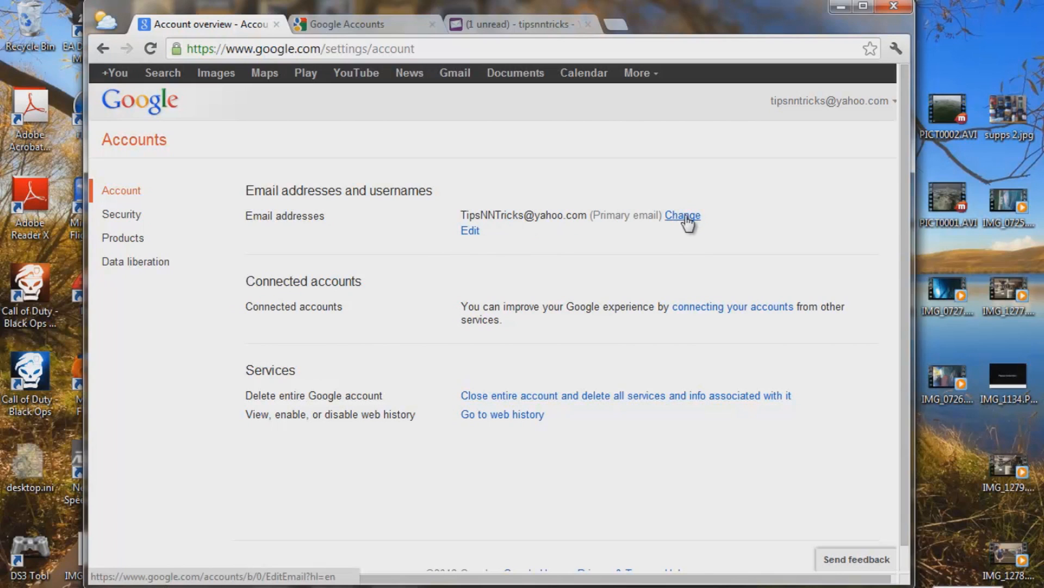
{"action": "mouse_move", "coordinate": [652, 215]}
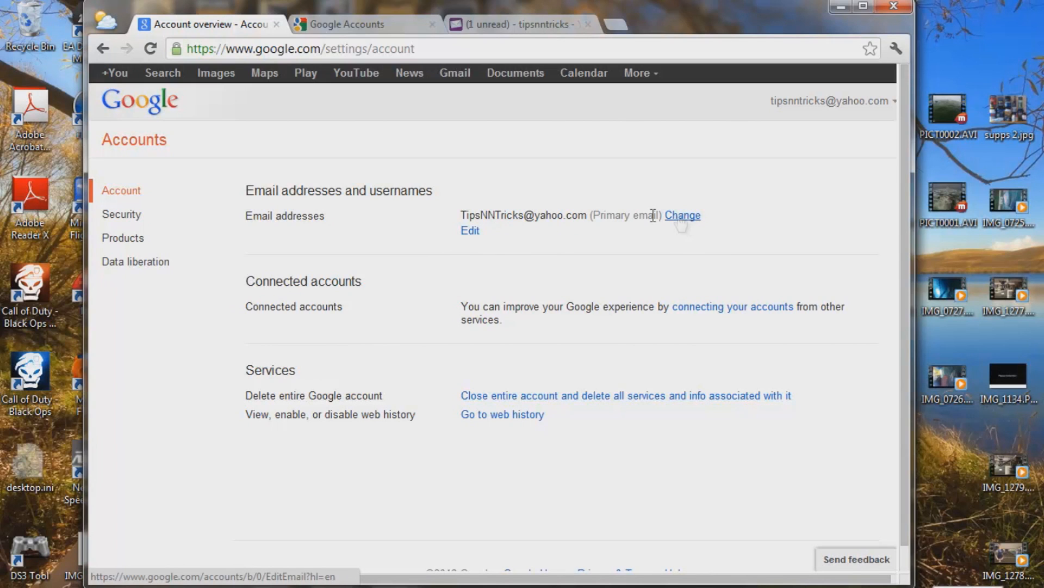
{"action": "mouse_move", "coordinate": [592, 214]}
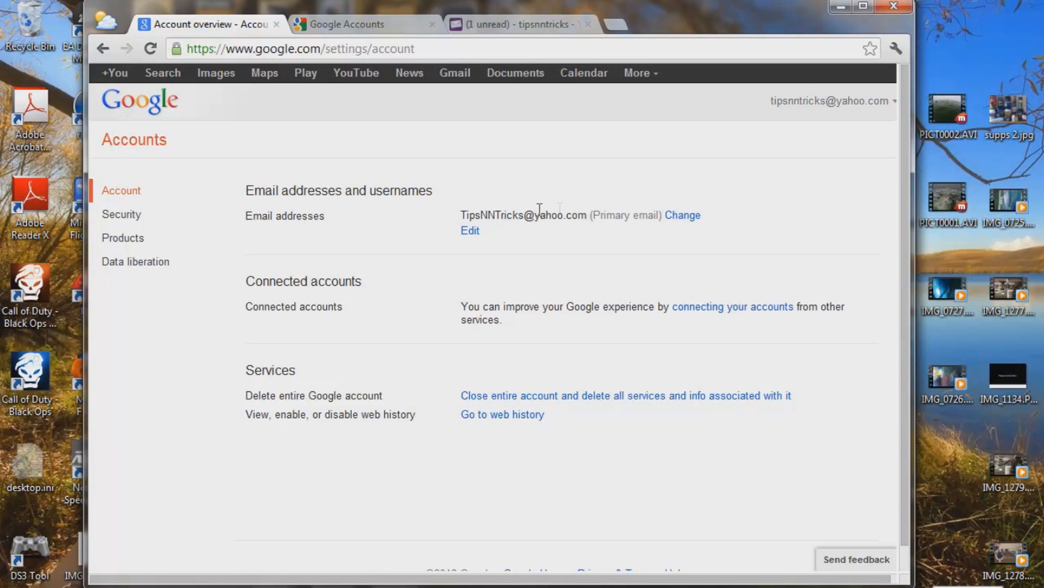
{"action": "mouse_move", "coordinate": [496, 213]}
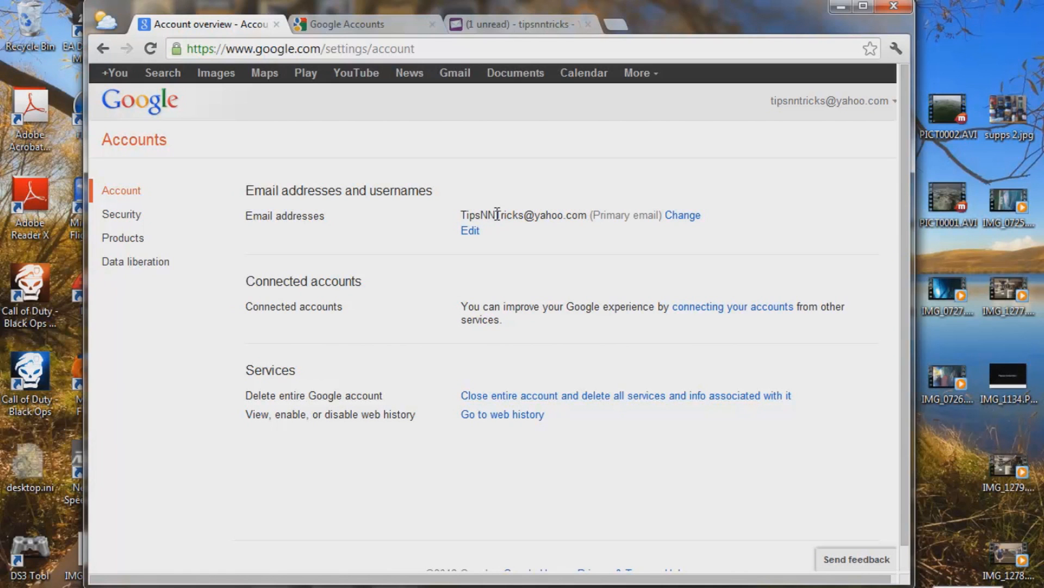
Step: Switch to Yahoo Mail to view Google's verification email
{"action": "left_click", "coordinate": [519, 24]}
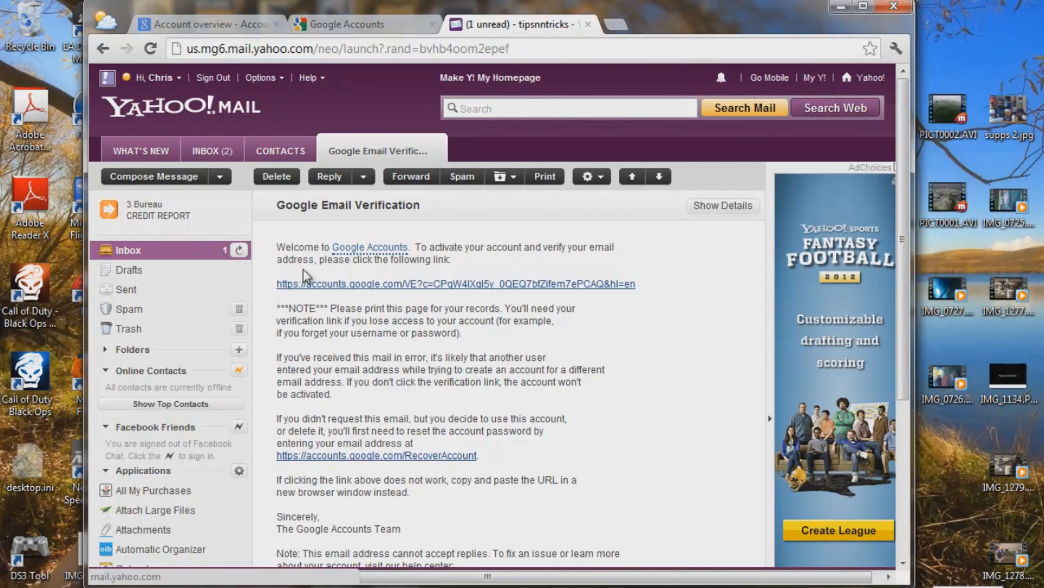
{"action": "mouse_move", "coordinate": [546, 290]}
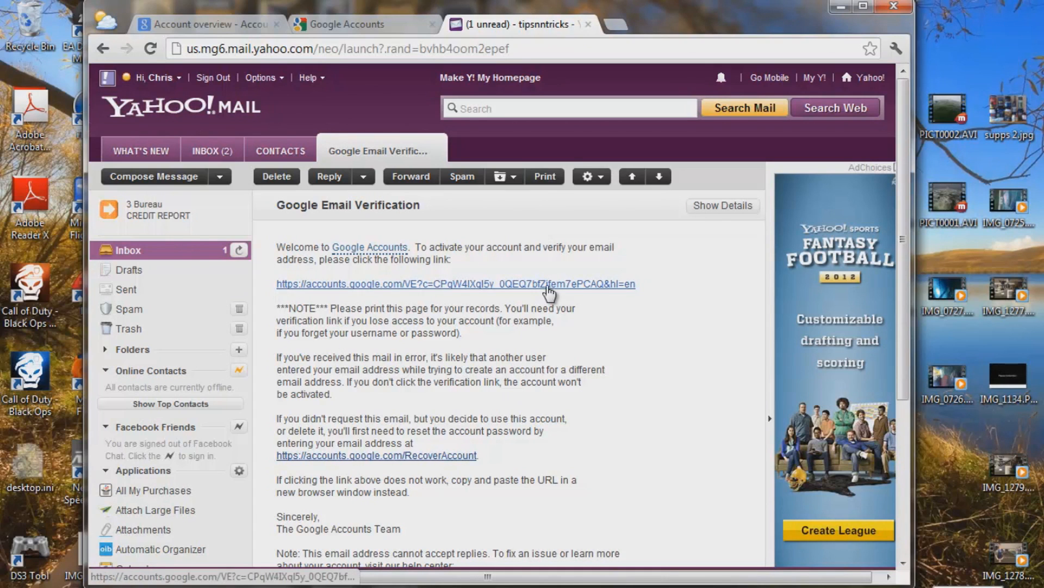
{"action": "mouse_move", "coordinate": [593, 247]}
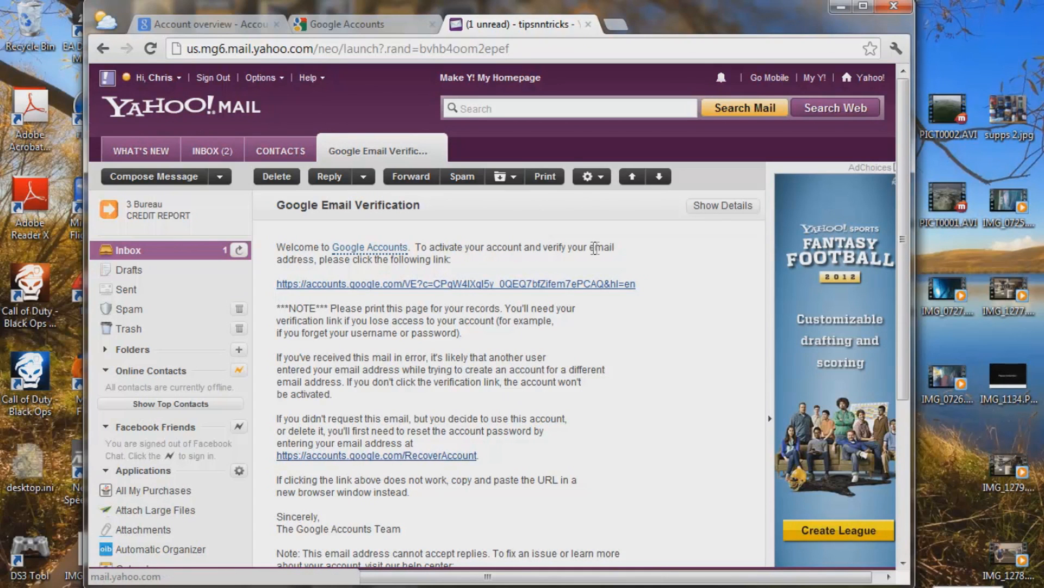
{"action": "mouse_move", "coordinate": [426, 276]}
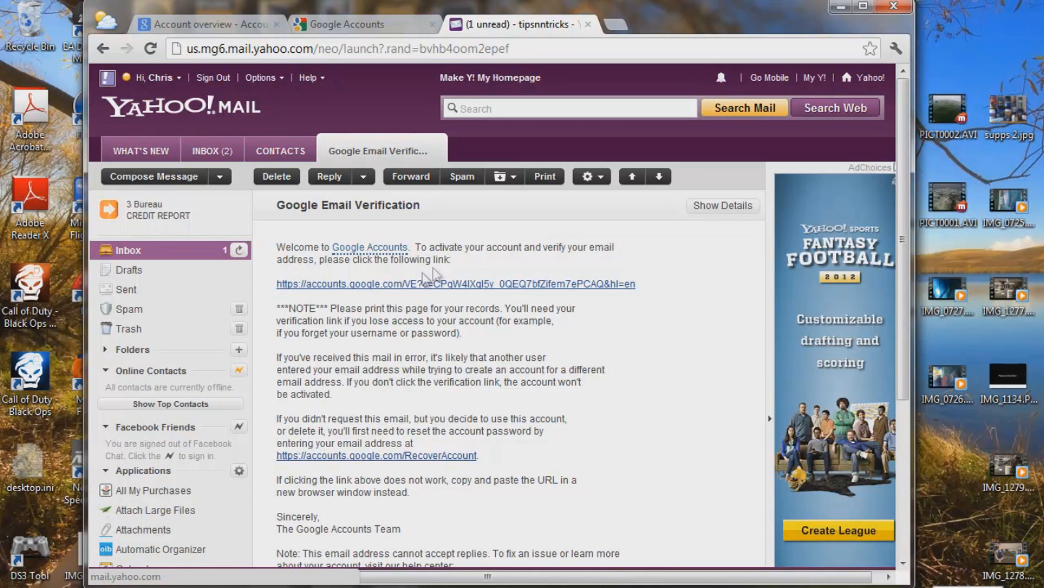
{"action": "mouse_move", "coordinate": [486, 290]}
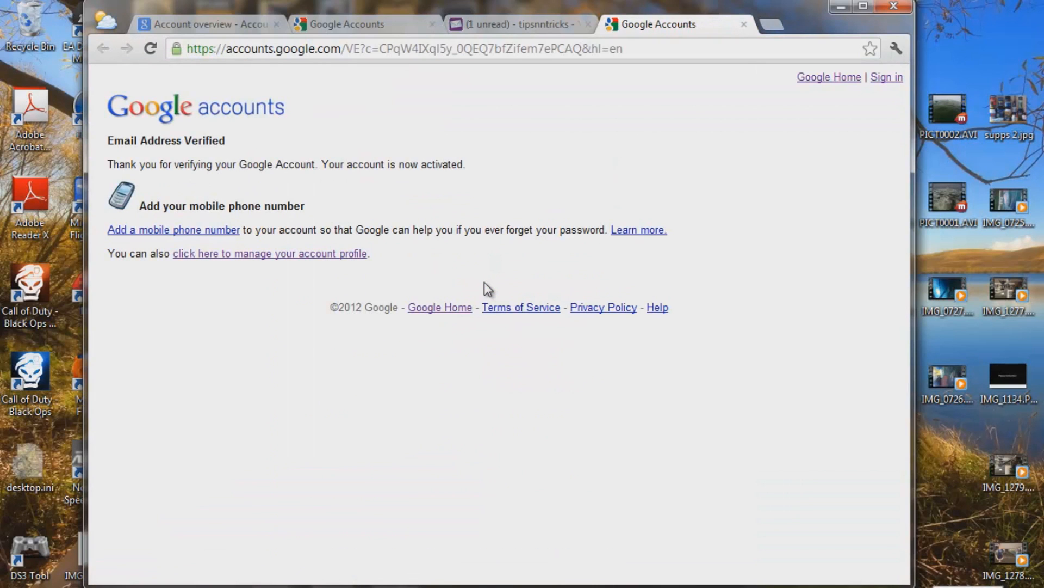
{"action": "mouse_move", "coordinate": [151, 145]}
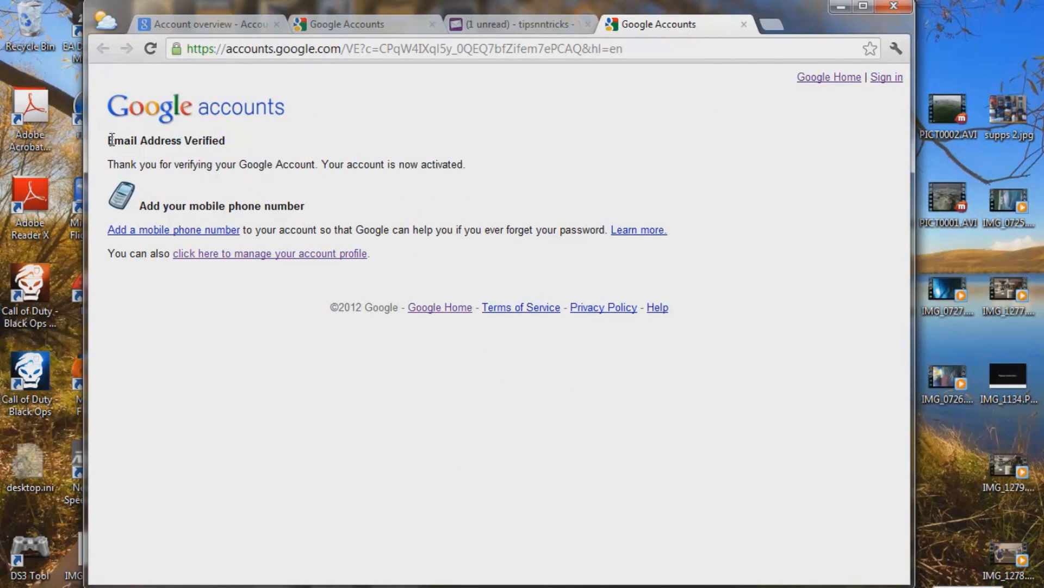
{"action": "mouse_move", "coordinate": [180, 139]}
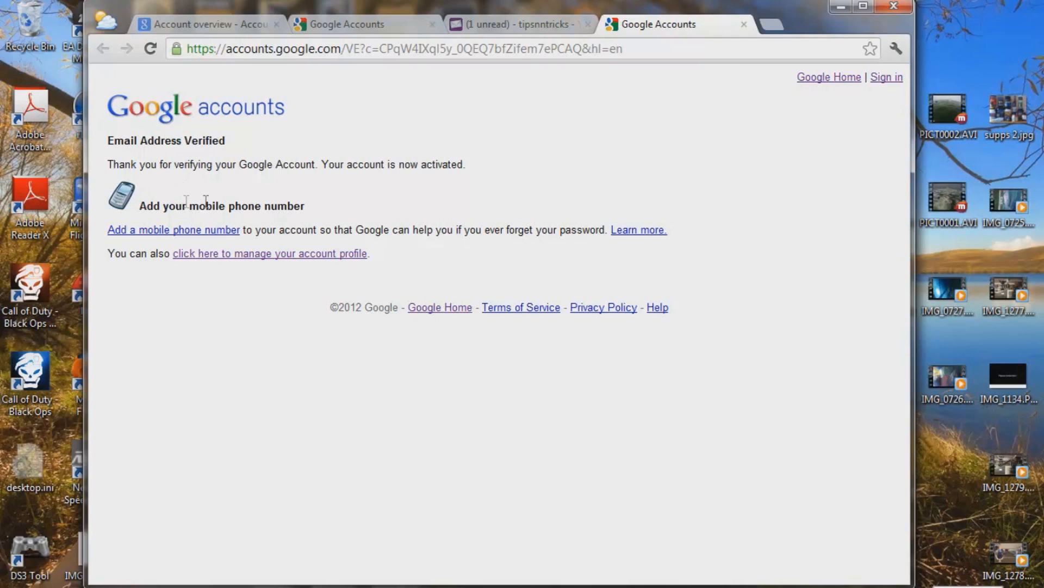
{"action": "mouse_move", "coordinate": [170, 240]}
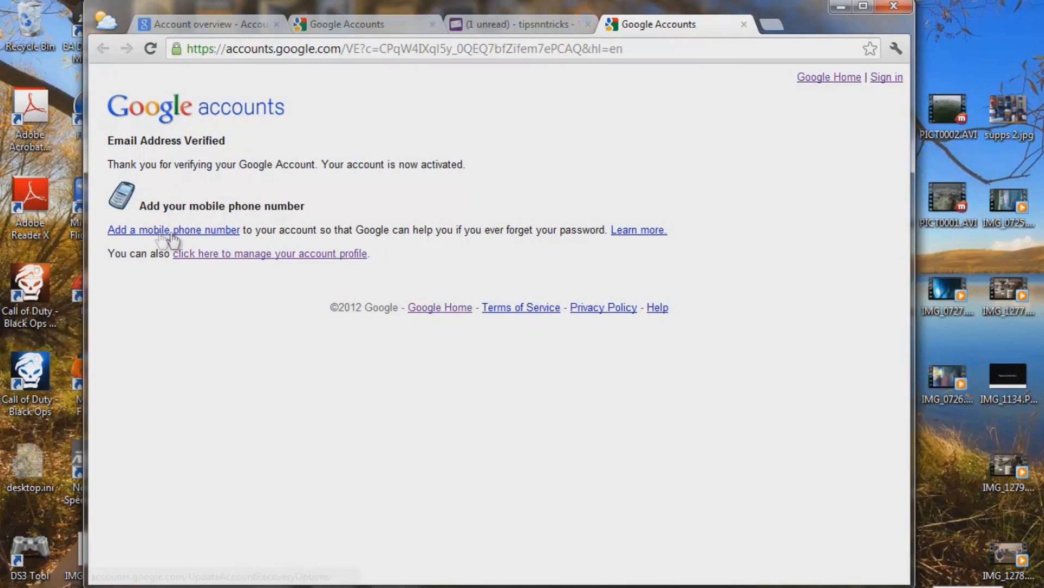
{"action": "mouse_move", "coordinate": [317, 230]}
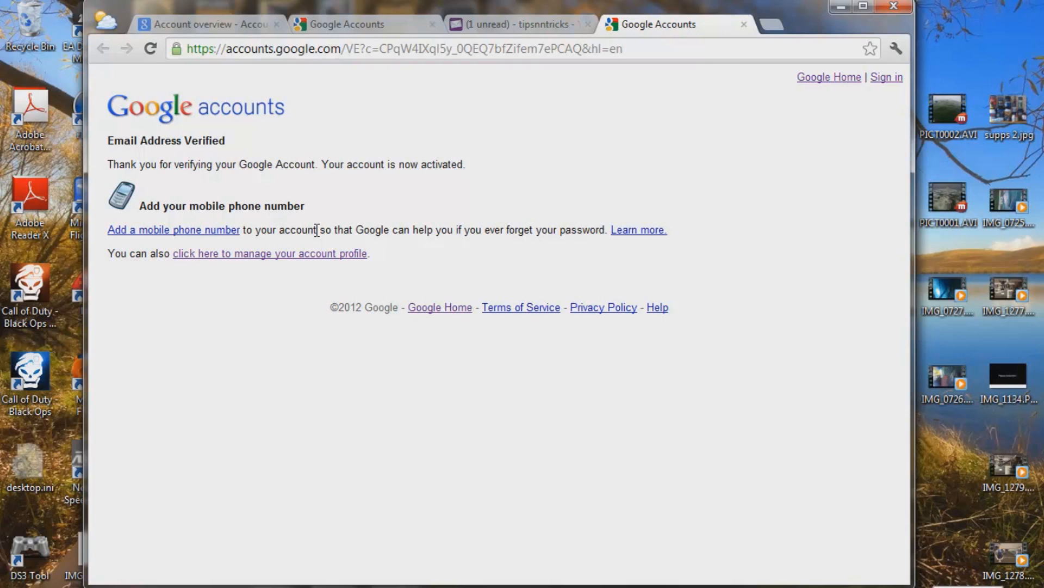
{"action": "mouse_move", "coordinate": [356, 155]}
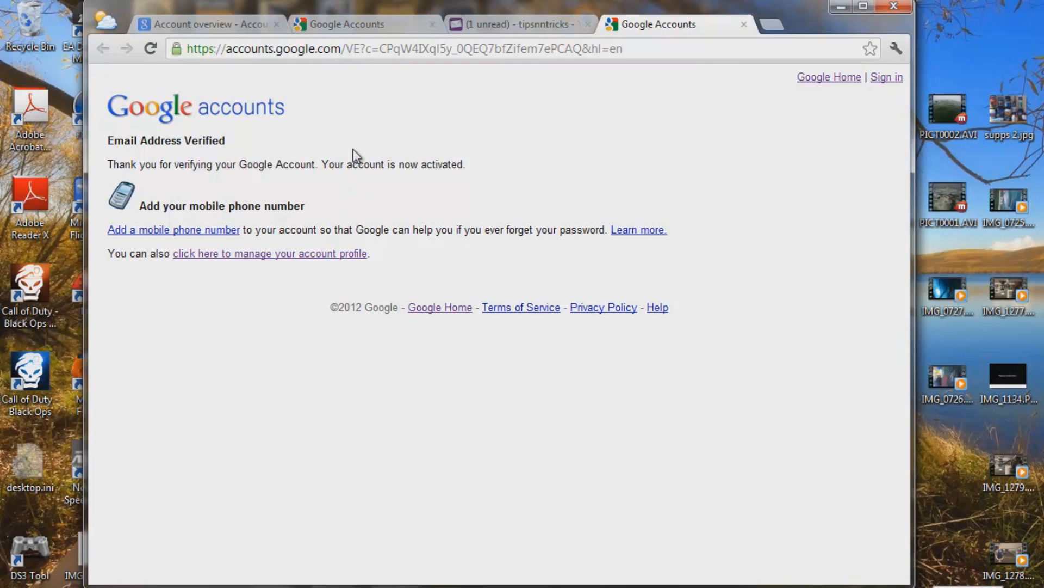
{"action": "mouse_move", "coordinate": [771, 31]}
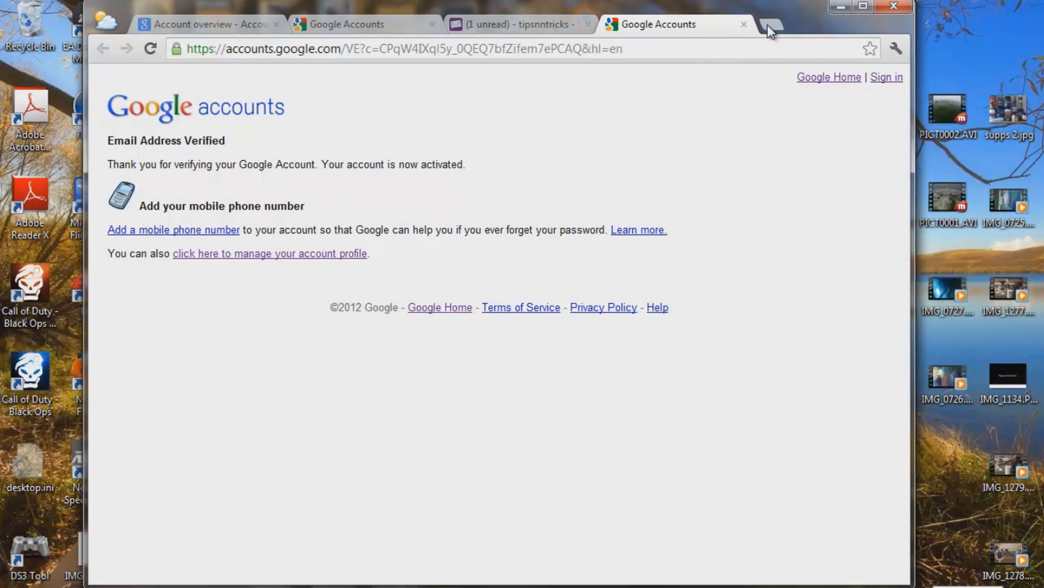
Step: Open a fresh browser tab once the email address is verified
{"action": "left_click", "coordinate": [771, 24]}
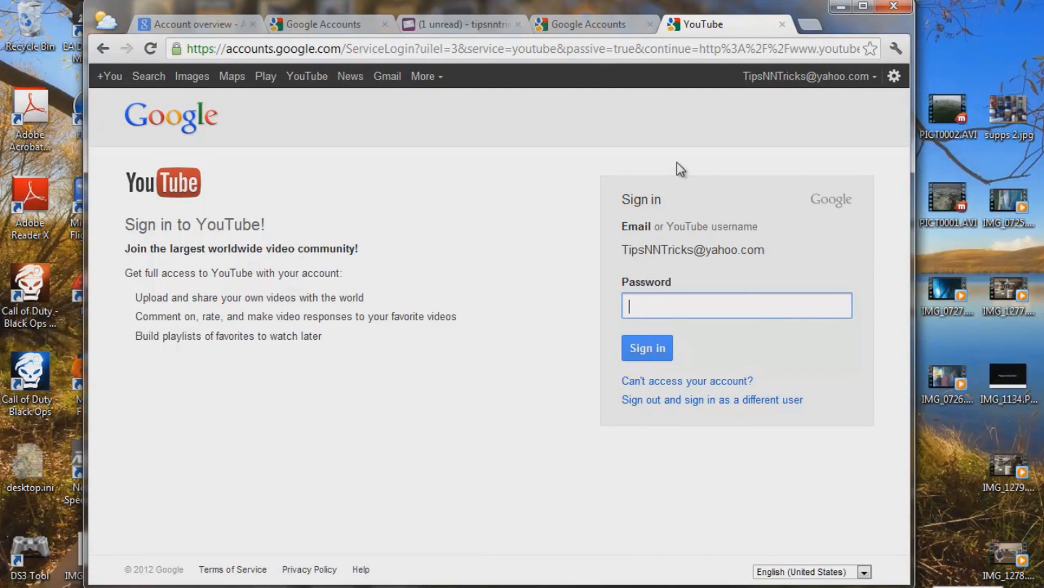
{"action": "mouse_move", "coordinate": [691, 183]}
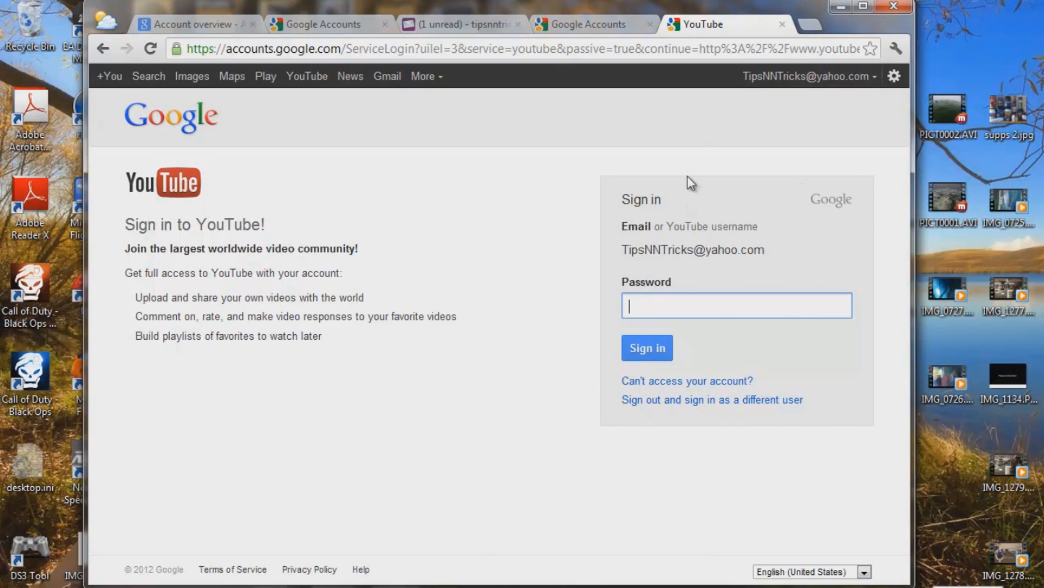
{"action": "mouse_move", "coordinate": [705, 286]}
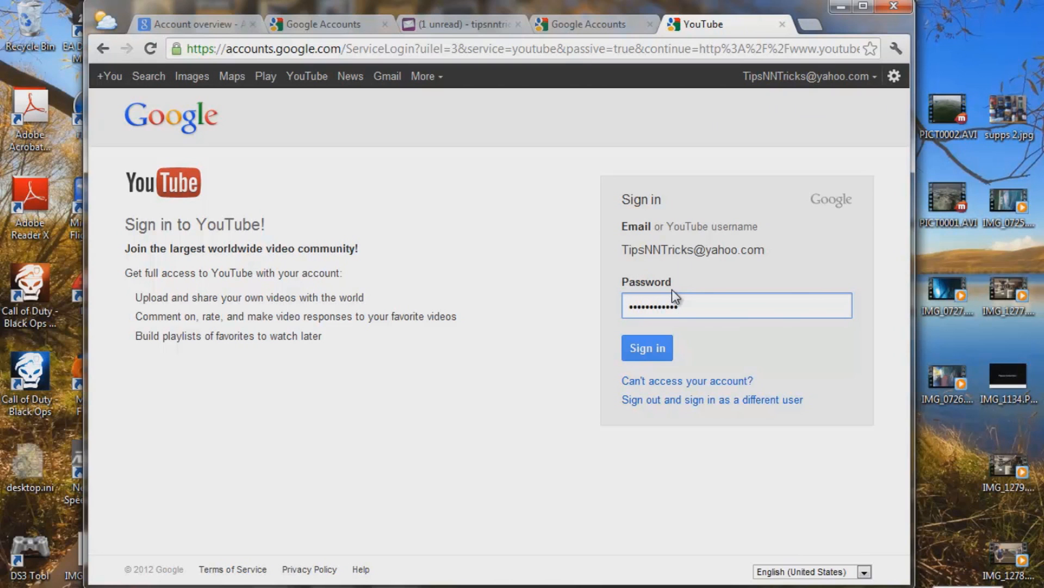
Step: Submit the Yahoo-based account's password to sign in to YouTube
{"action": "left_click", "coordinate": [645, 347]}
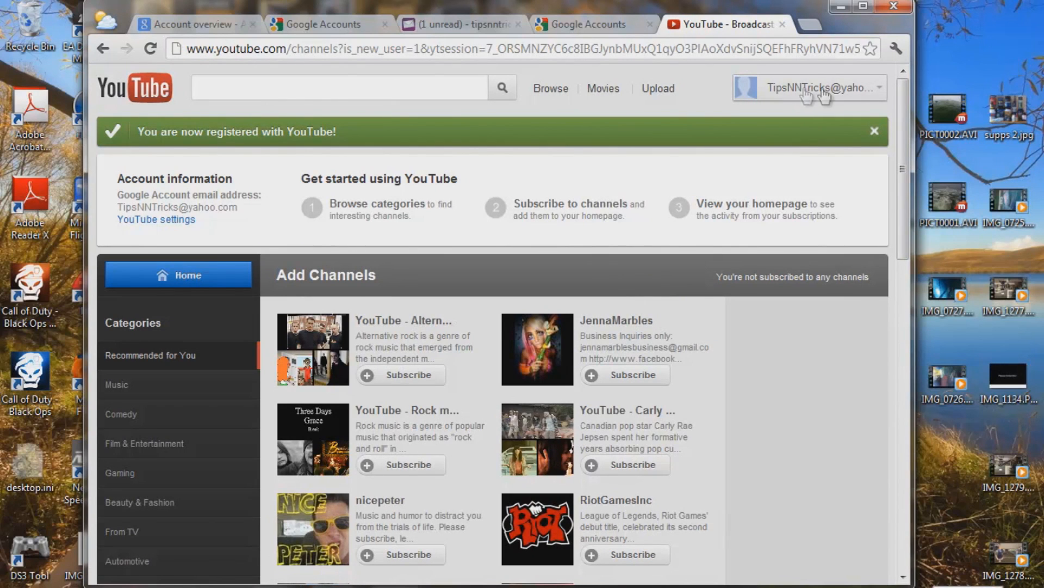
{"action": "mouse_move", "coordinate": [790, 93]}
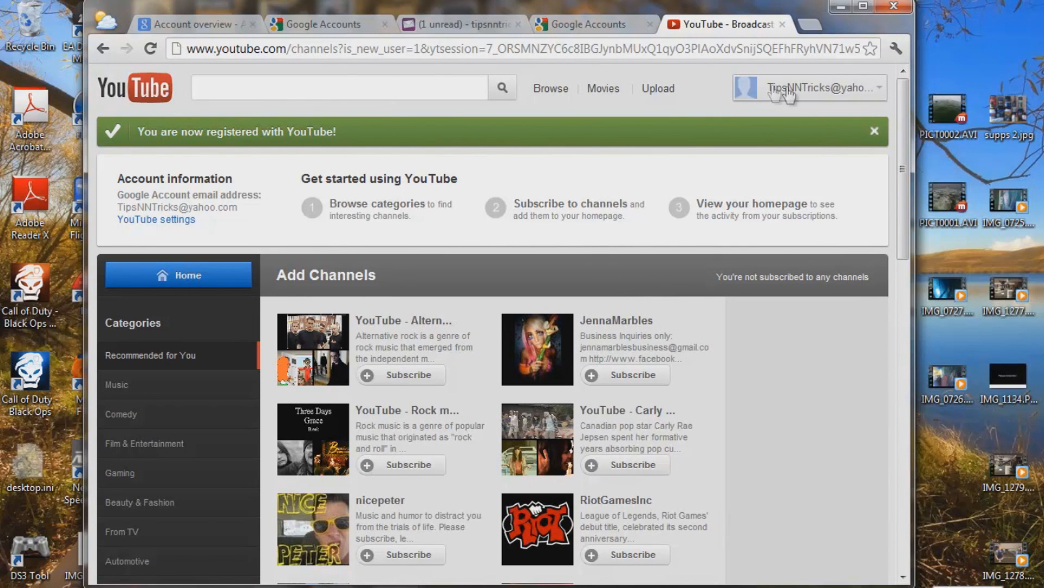
{"action": "mouse_move", "coordinate": [859, 99]}
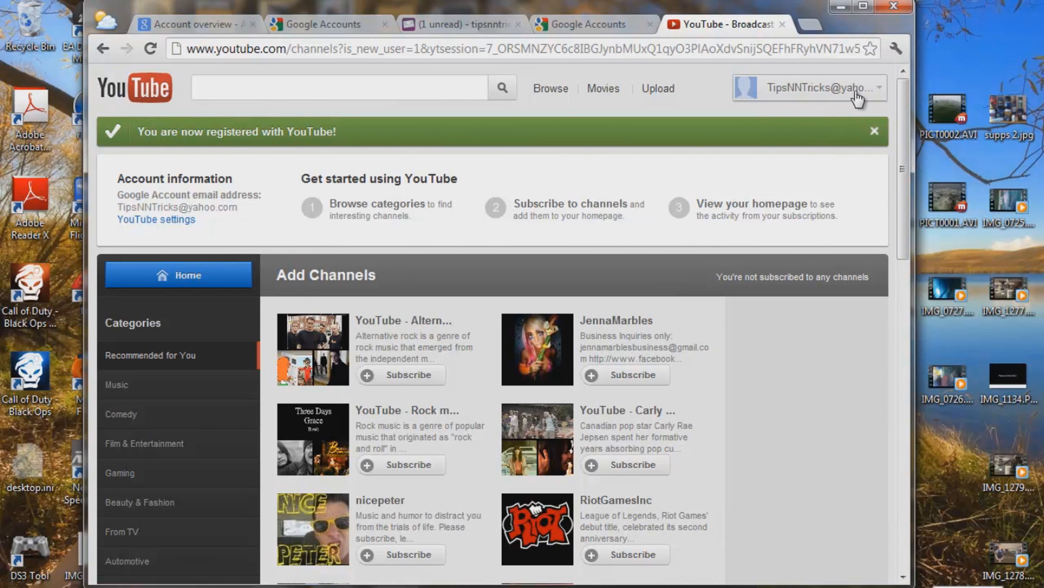
{"action": "mouse_move", "coordinate": [773, 99]}
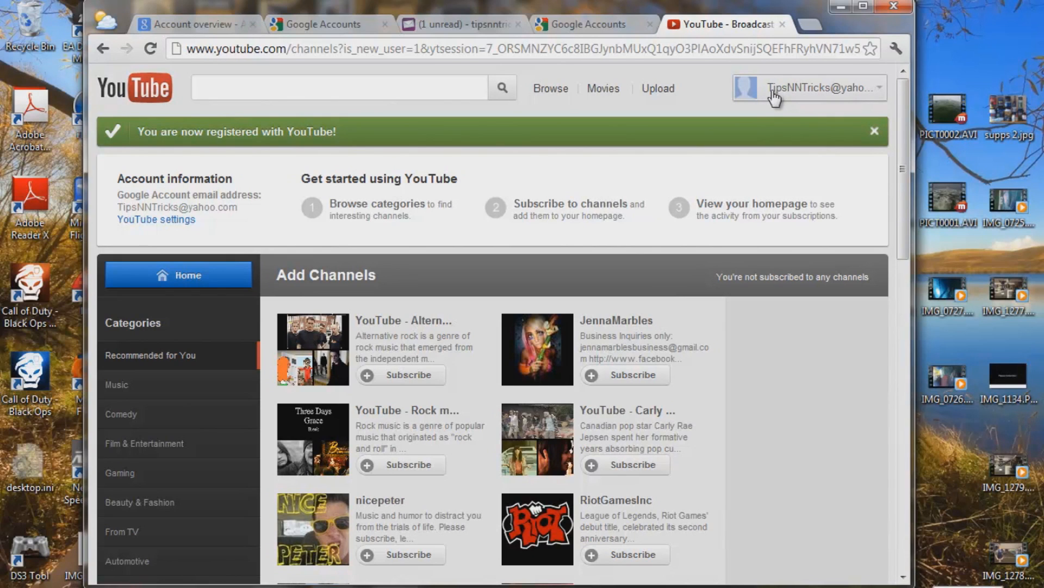
{"action": "mouse_move", "coordinate": [827, 95]}
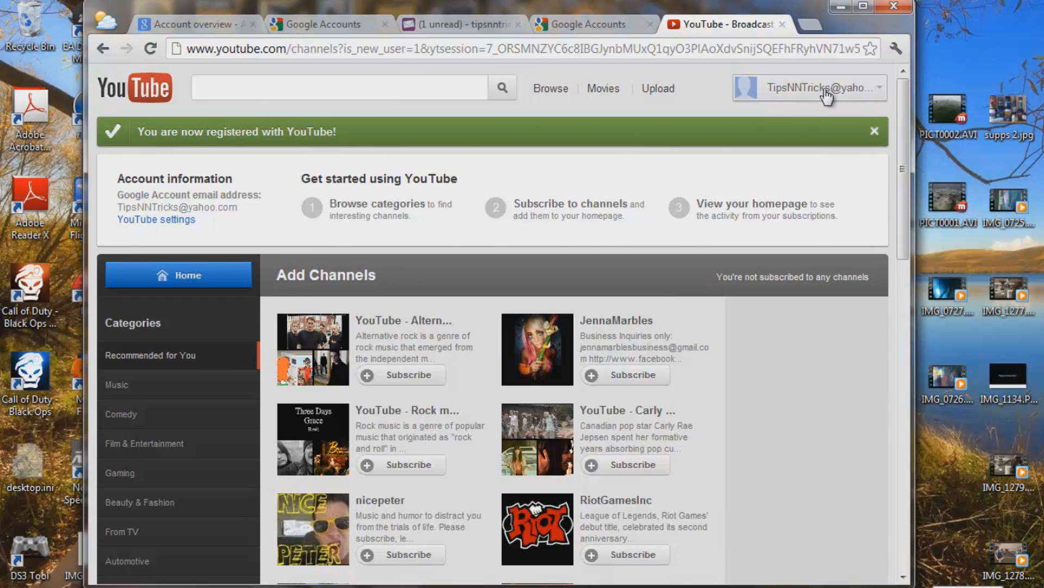
Step: Go to the signed-in YouTube homepage via the YouTube logo, showing empty Favorites, Watch Later and Likes
{"action": "left_click", "coordinate": [808, 87]}
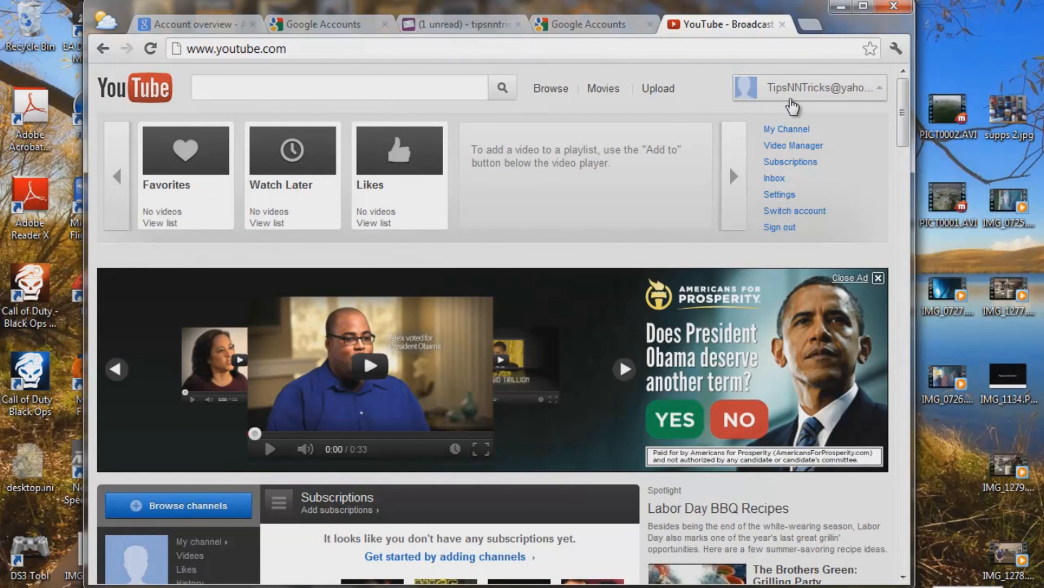
{"action": "mouse_move", "coordinate": [825, 93]}
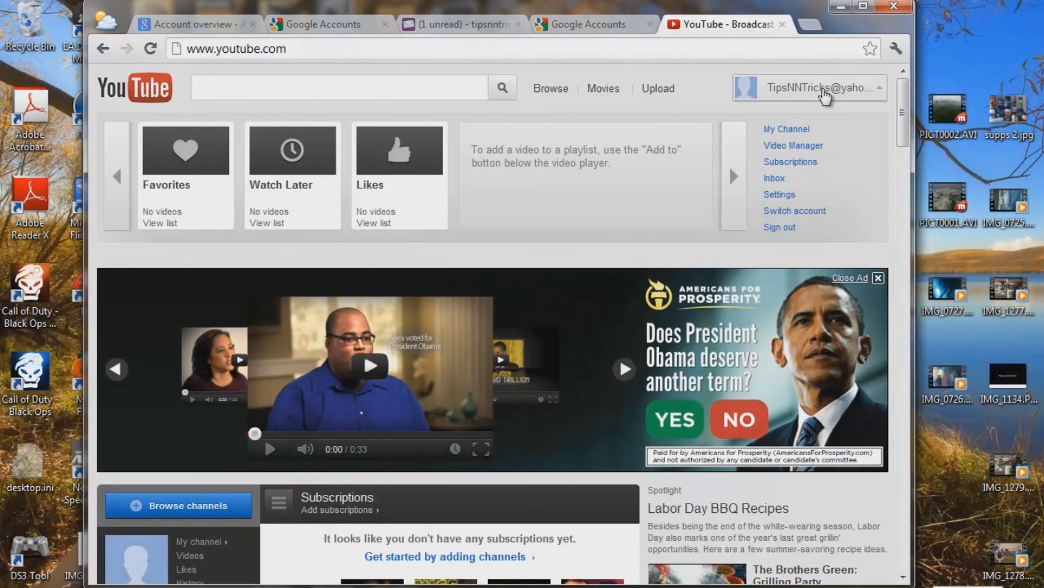
{"action": "mouse_move", "coordinate": [875, 98]}
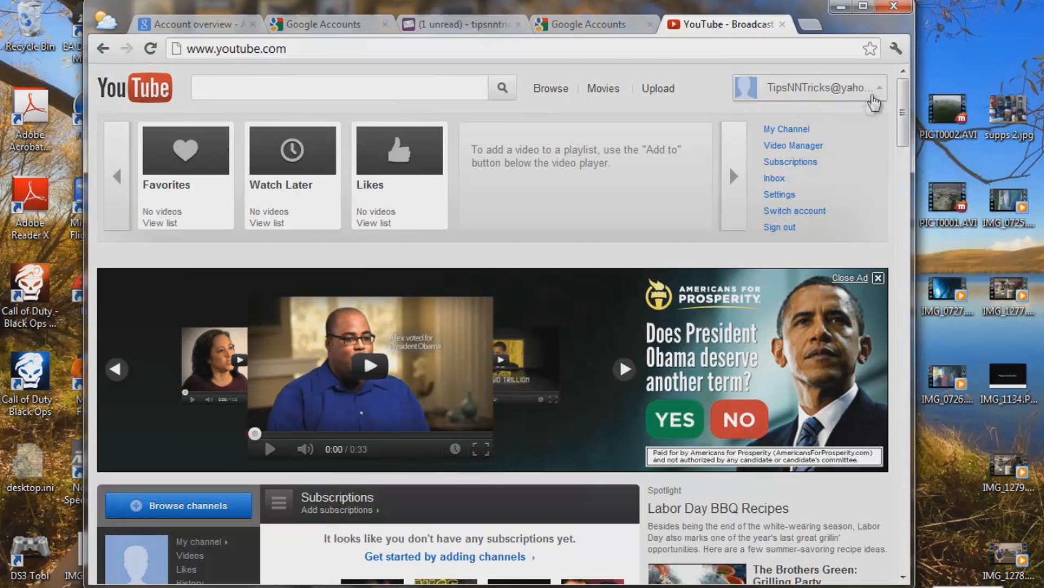
{"action": "mouse_move", "coordinate": [891, 106]}
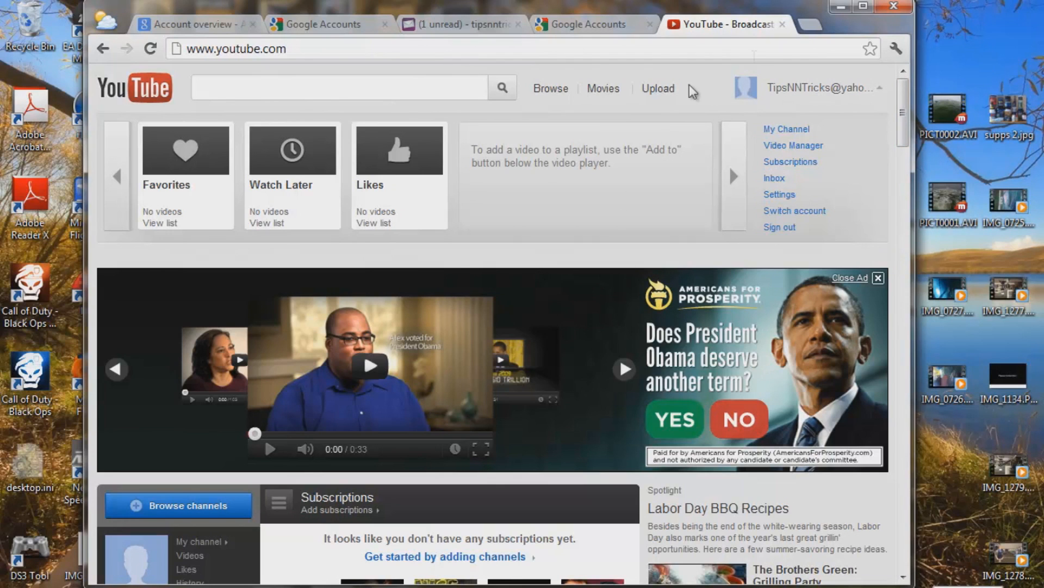
{"action": "mouse_move", "coordinate": [661, 268]}
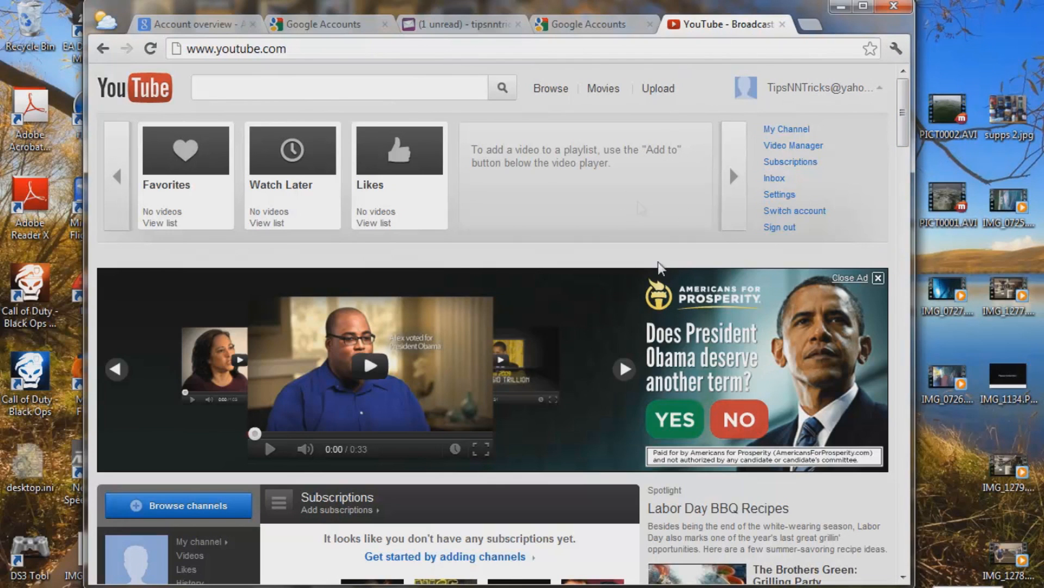
{"action": "mouse_move", "coordinate": [855, 110]}
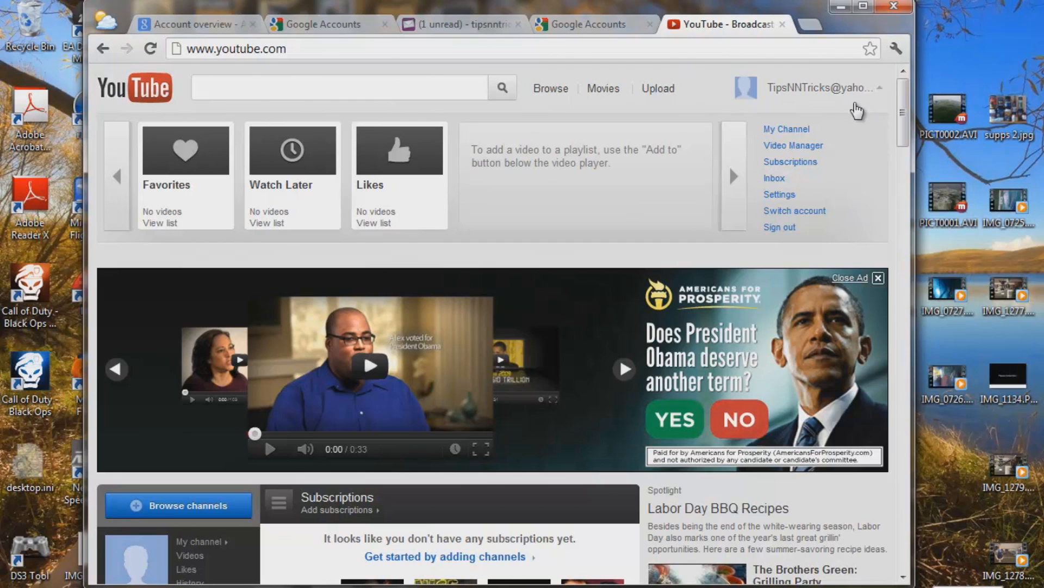
{"action": "mouse_move", "coordinate": [859, 97]}
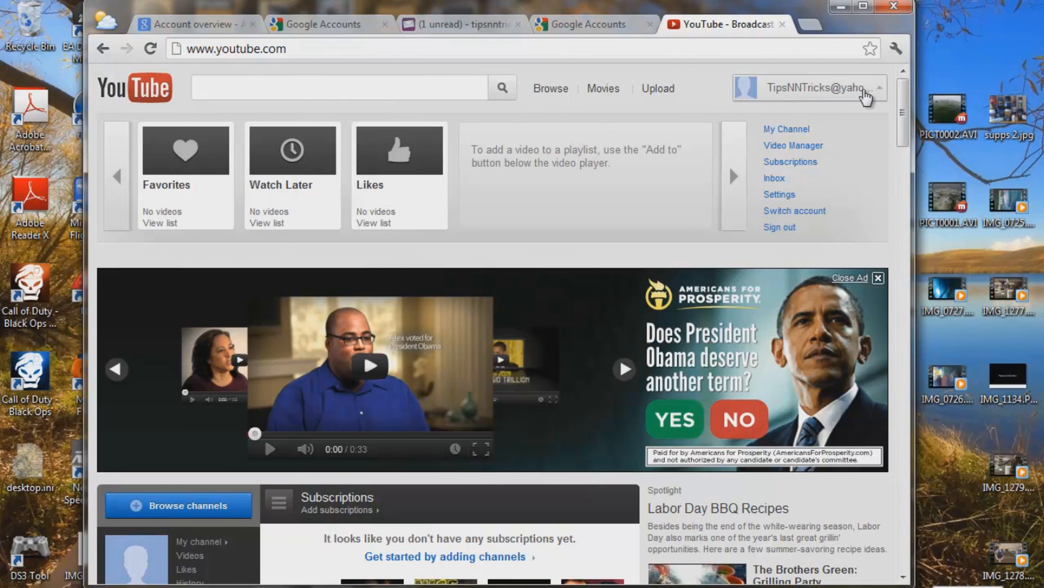
{"action": "mouse_move", "coordinate": [822, 97]}
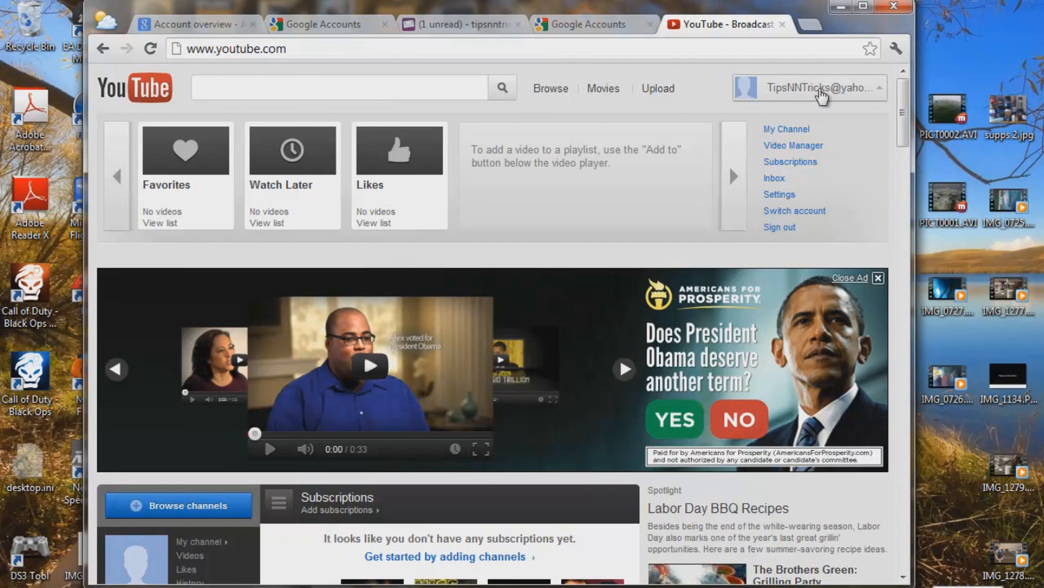
{"action": "mouse_move", "coordinate": [798, 98]}
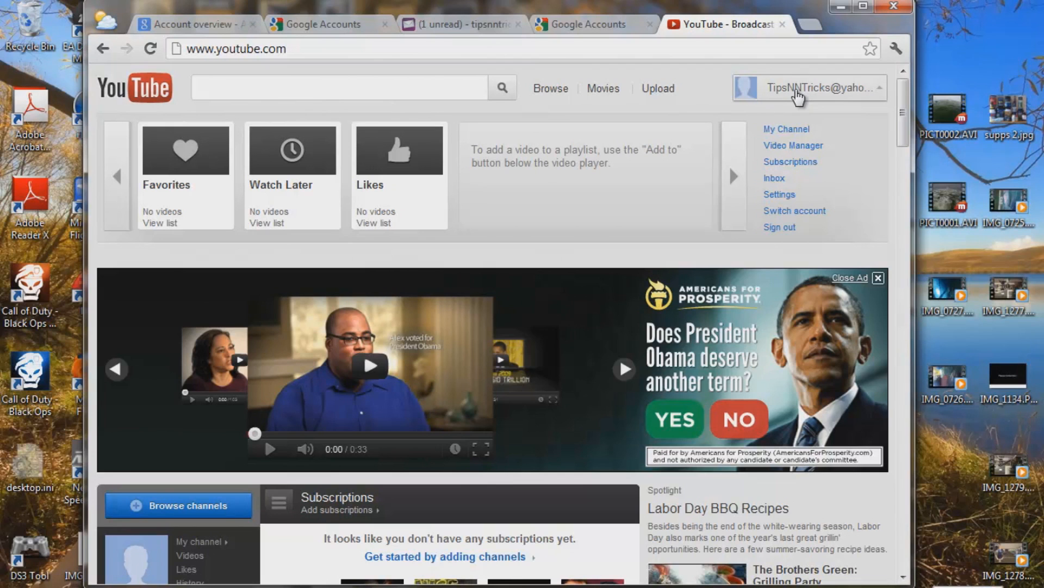